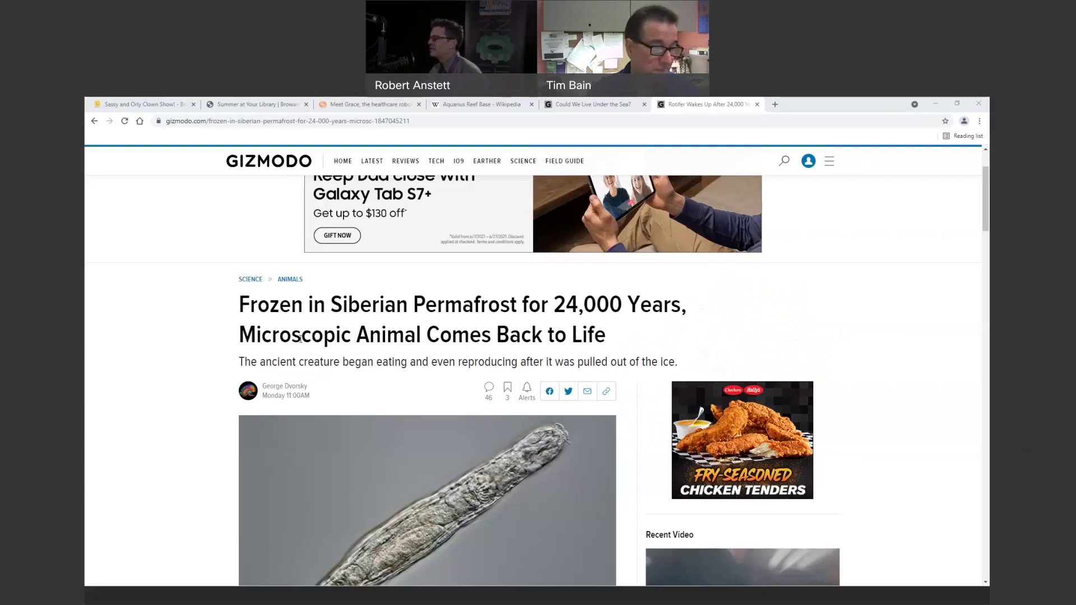
# Step: Scroll the rotifer article past the photos to the Soil Cryobiology Lab and revival paragraphs
pyautogui.scroll(-3)
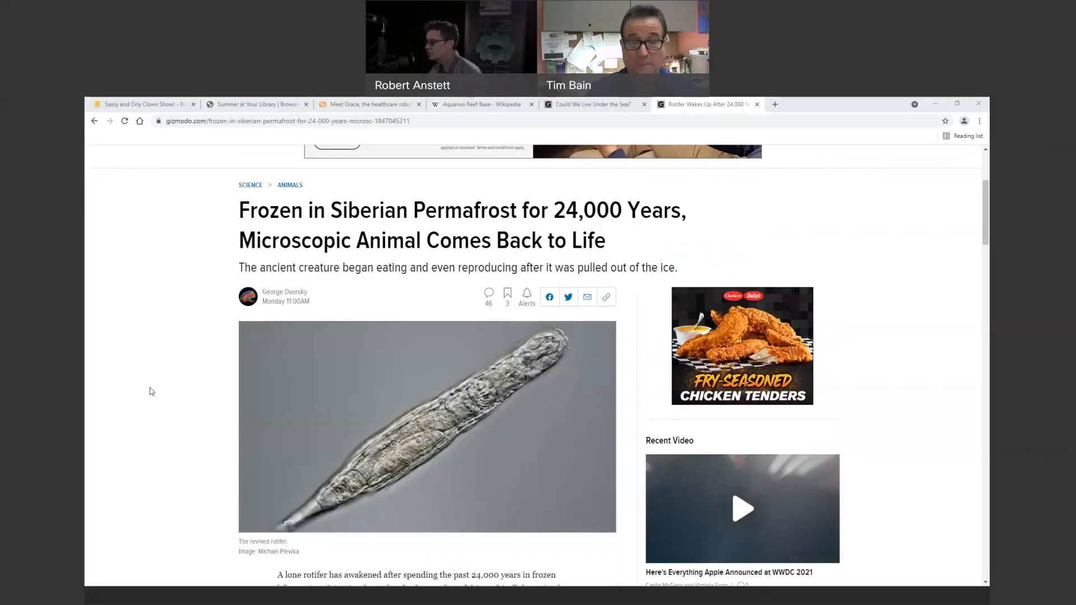
pyautogui.moveTo(156, 395)
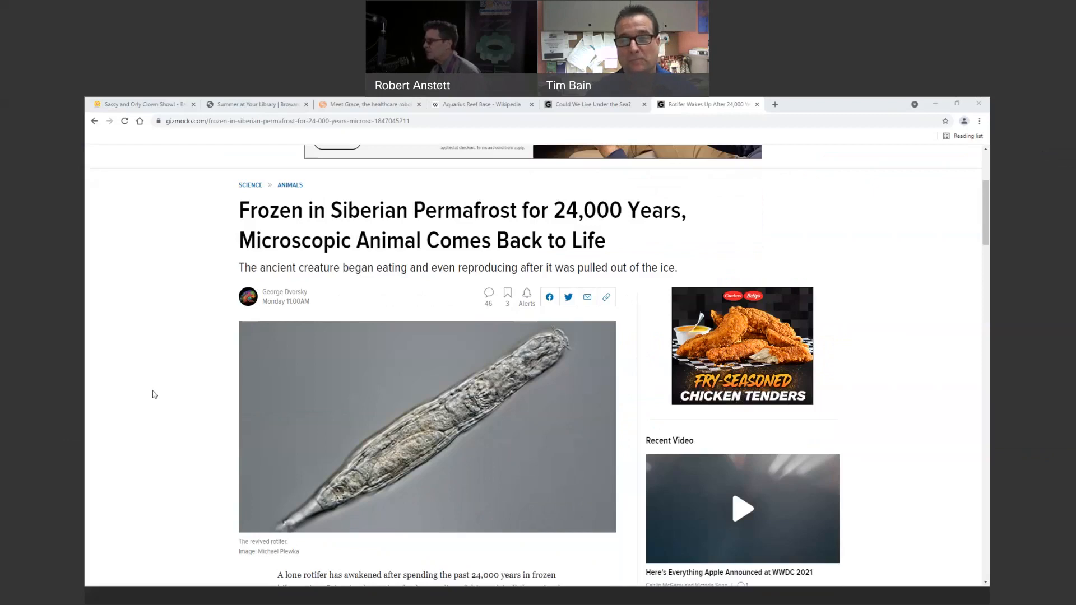
pyautogui.scroll(-3)
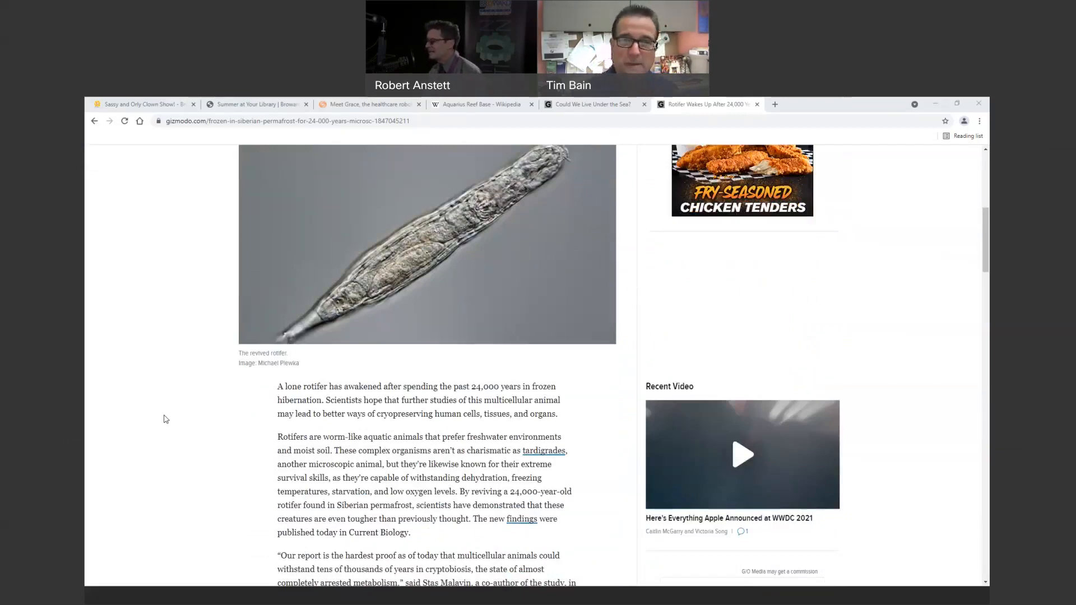
pyautogui.scroll(-3)
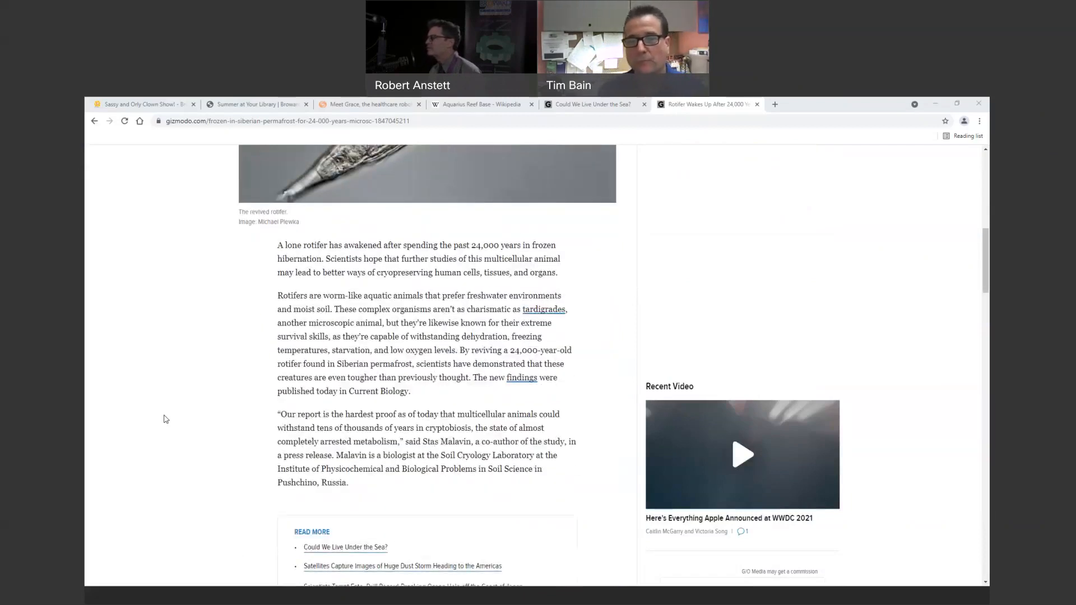
pyautogui.moveTo(168, 421)
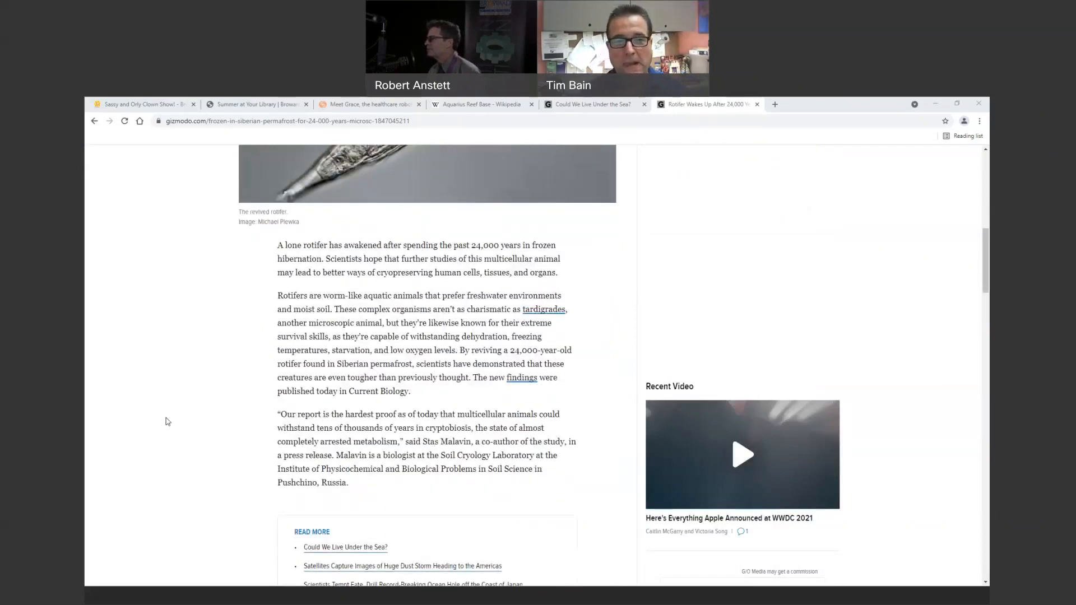
pyautogui.moveTo(189, 439)
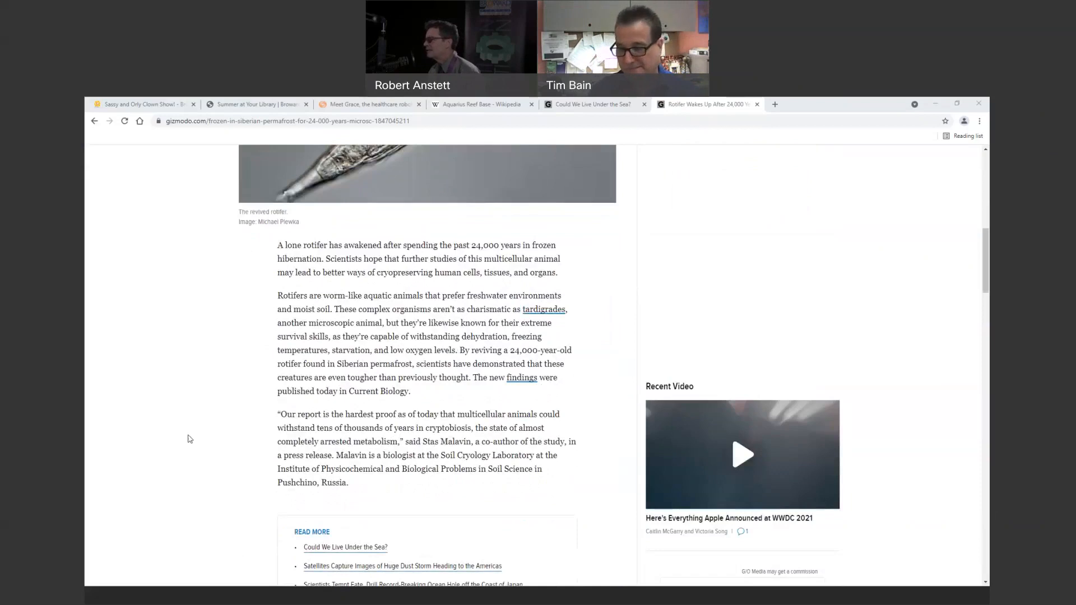
pyautogui.scroll(-3)
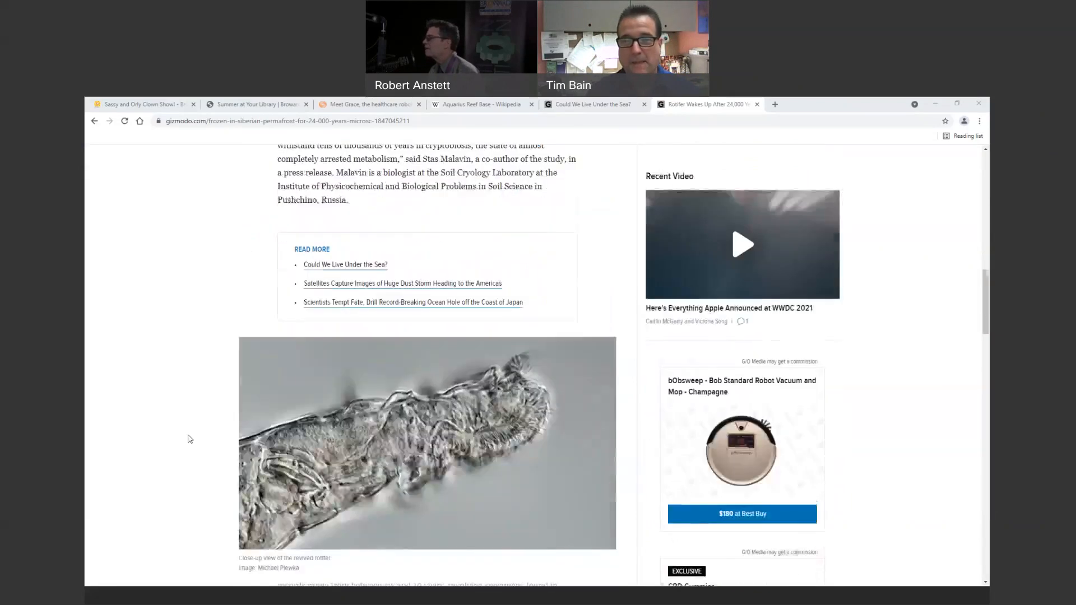
pyautogui.scroll(-3)
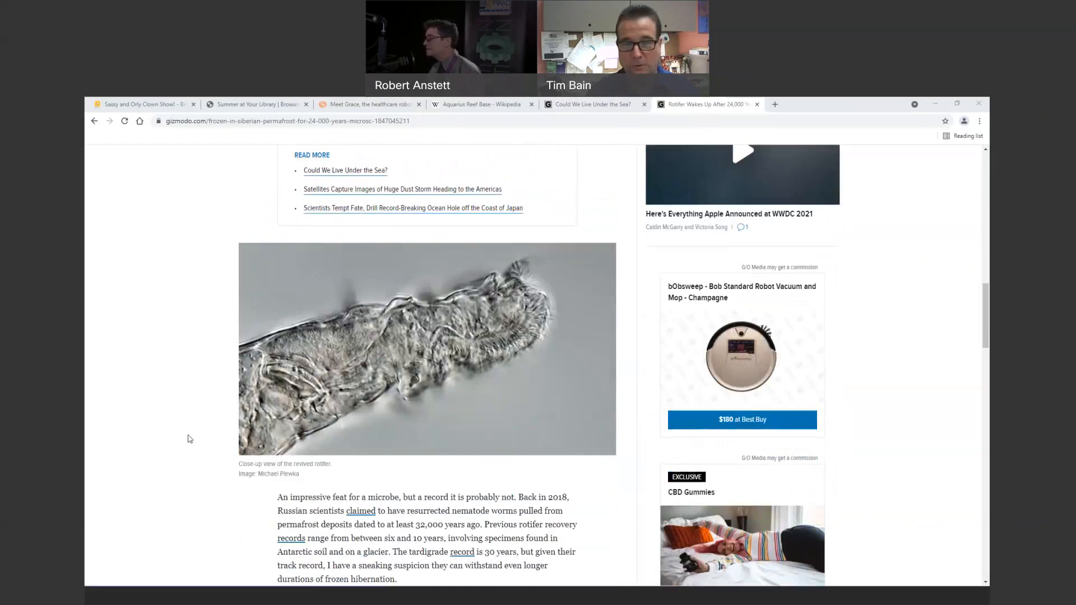
pyautogui.scroll(-3)
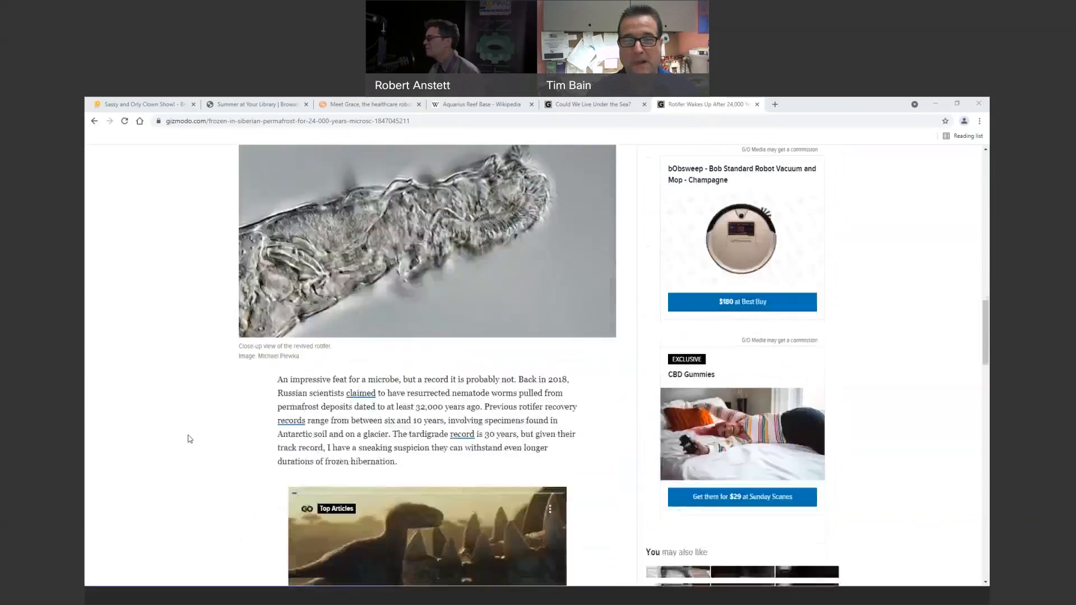
pyautogui.scroll(-3)
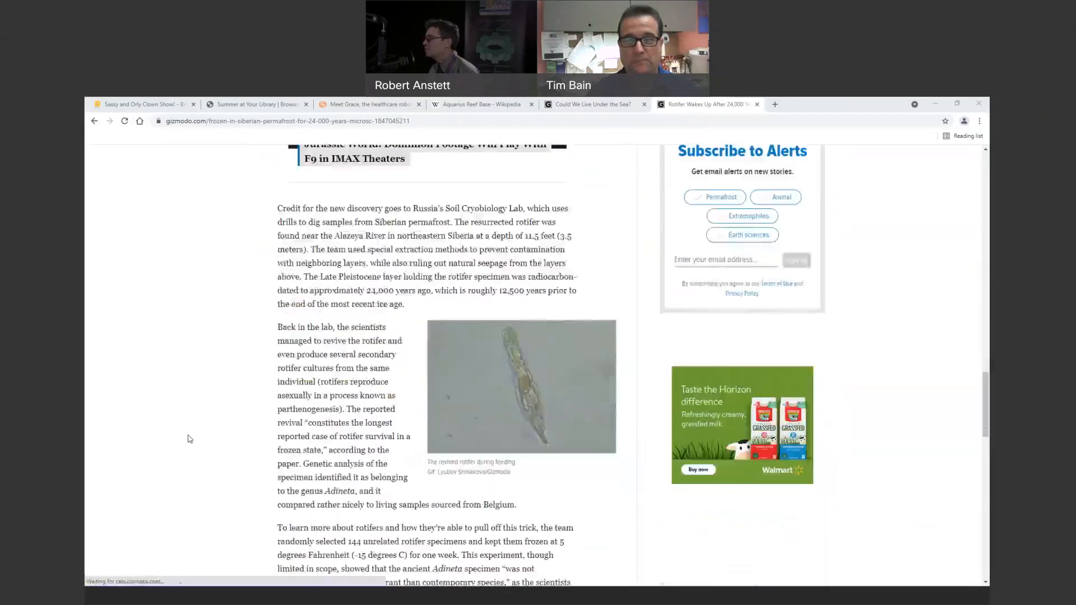
pyautogui.scroll(-3)
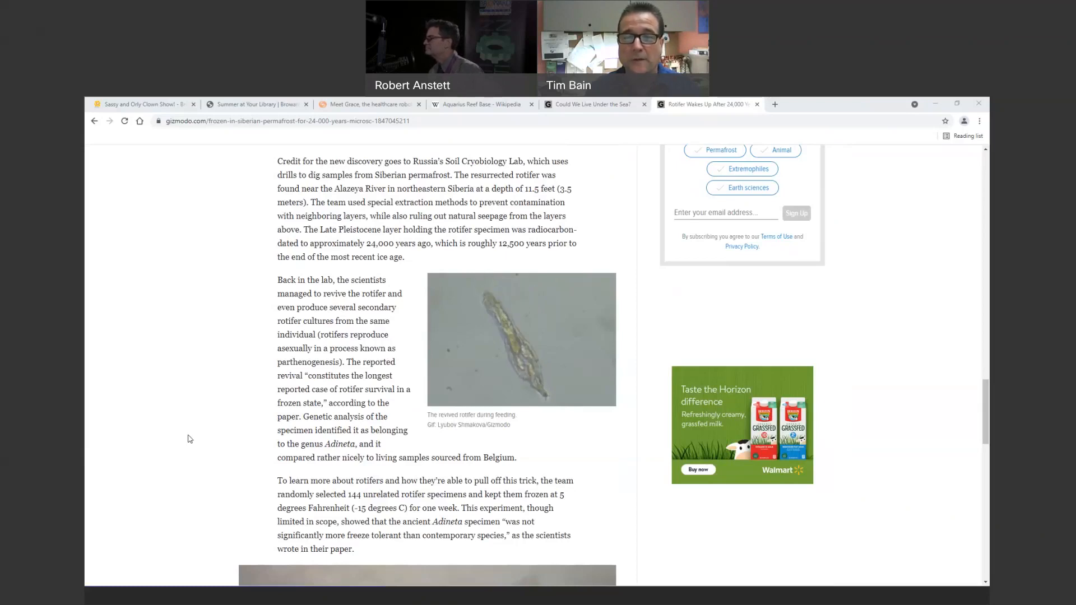
pyautogui.moveTo(173, 427)
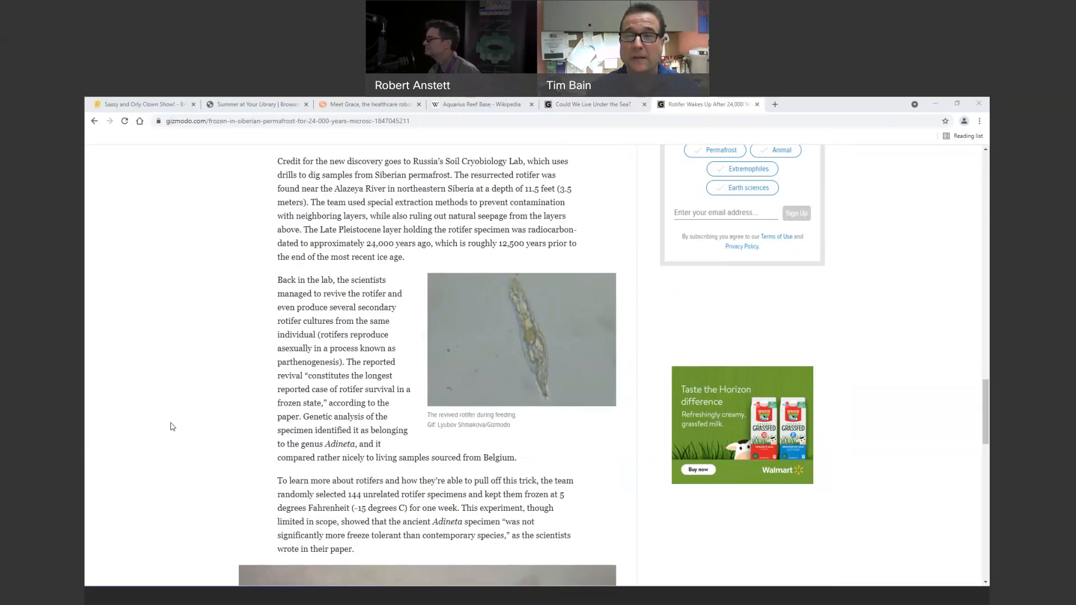
# Step: Scroll to the article's end, through ice-crystal resistance, cryonics speculation and the newsletter signup
pyautogui.scroll(-3)
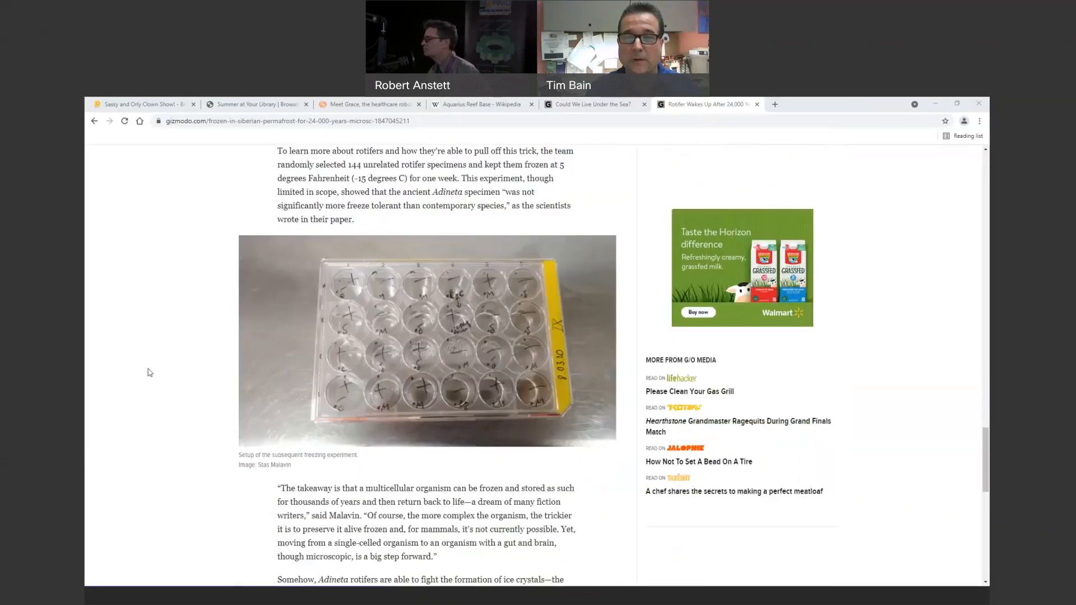
pyautogui.scroll(-3)
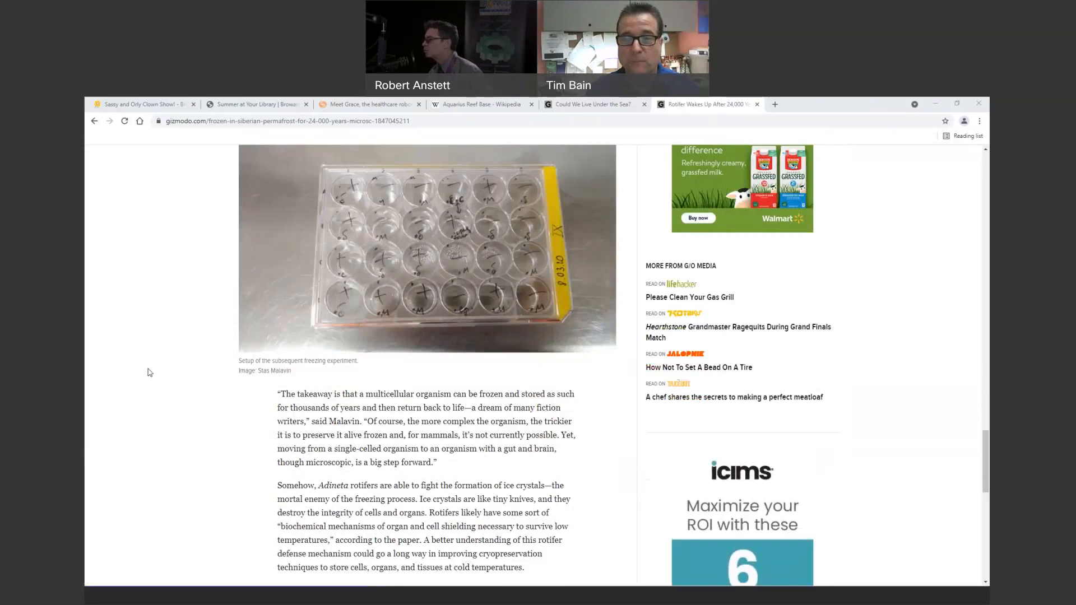
pyautogui.scroll(-3)
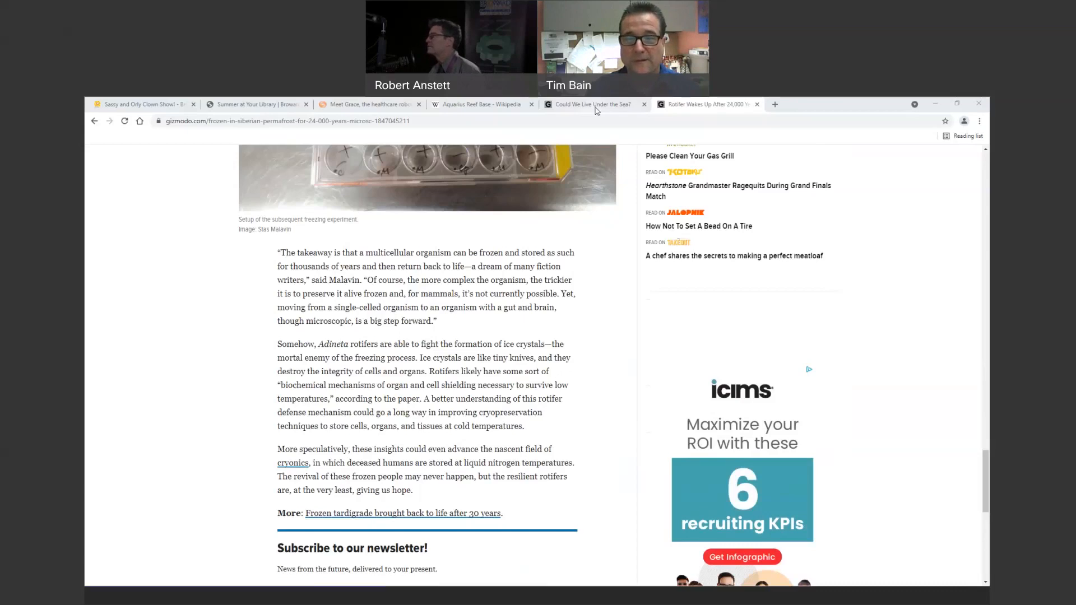
pyautogui.moveTo(597, 108)
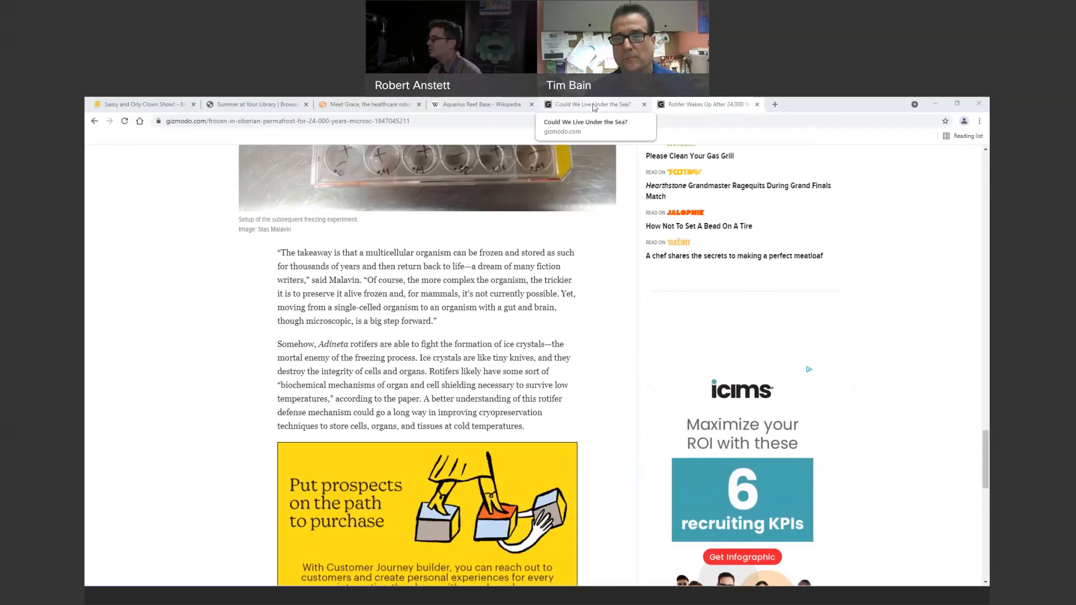
# Step: Switch to 'Could We Live Under the Sea?' and scroll to Gene Feldman's answer on habitats and funding
pyautogui.click(597, 104)
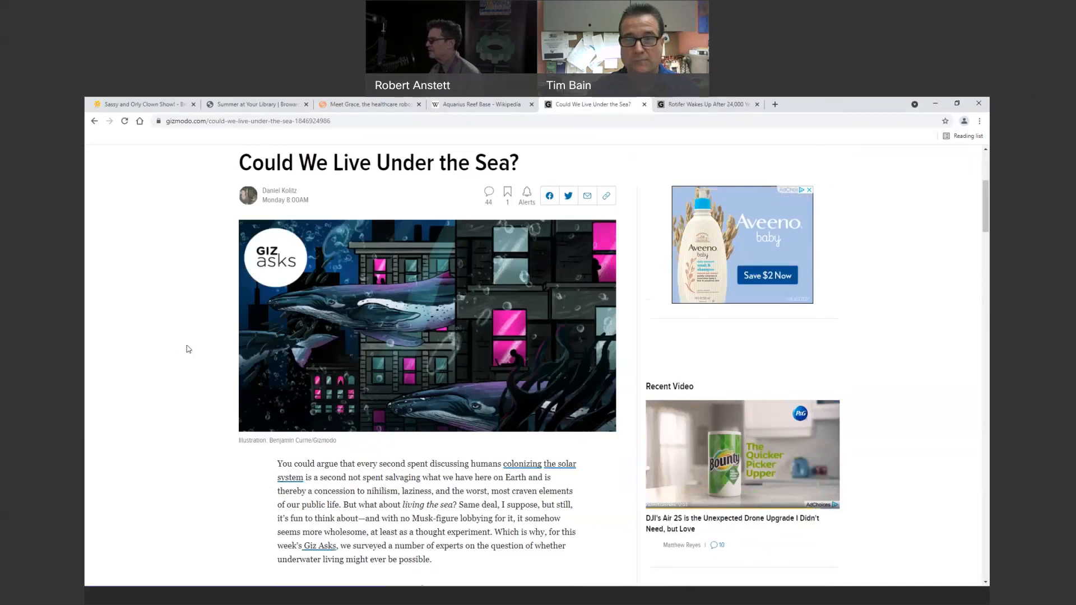
pyautogui.scroll(-3)
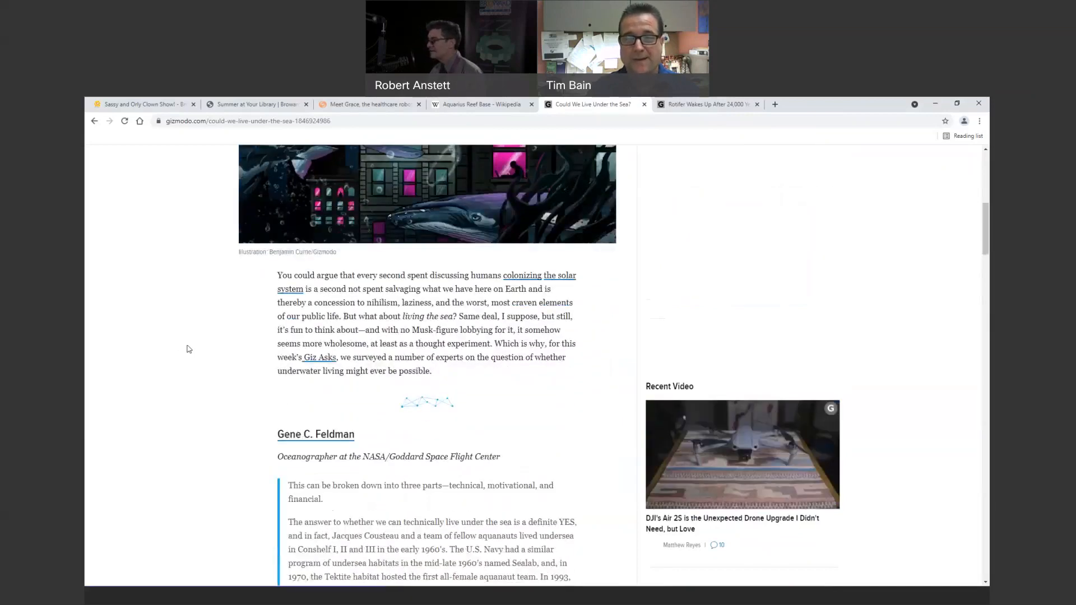
pyautogui.scroll(-3)
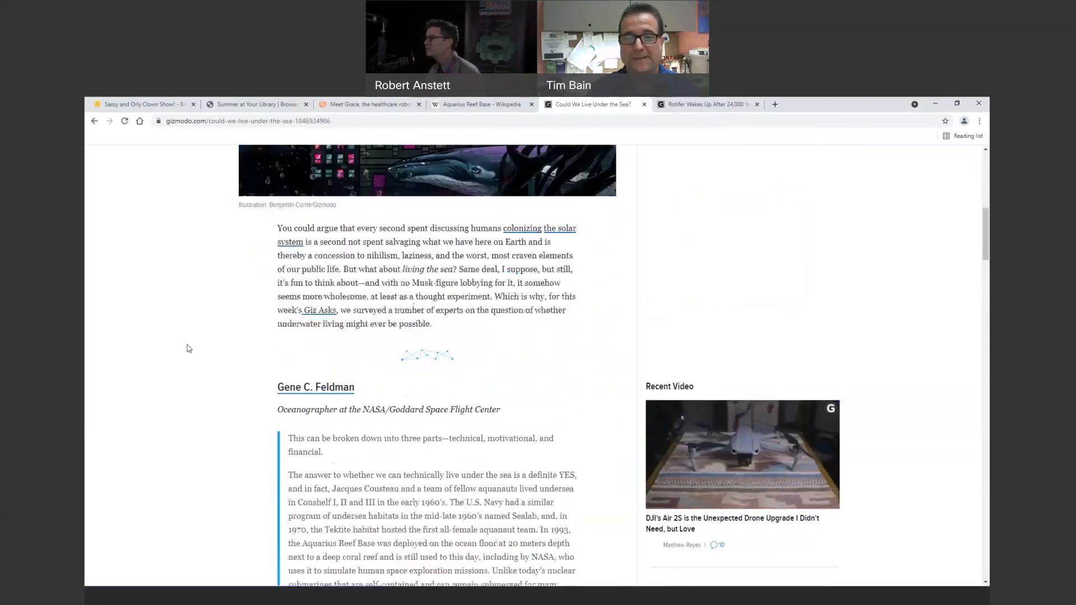
pyautogui.scroll(-3)
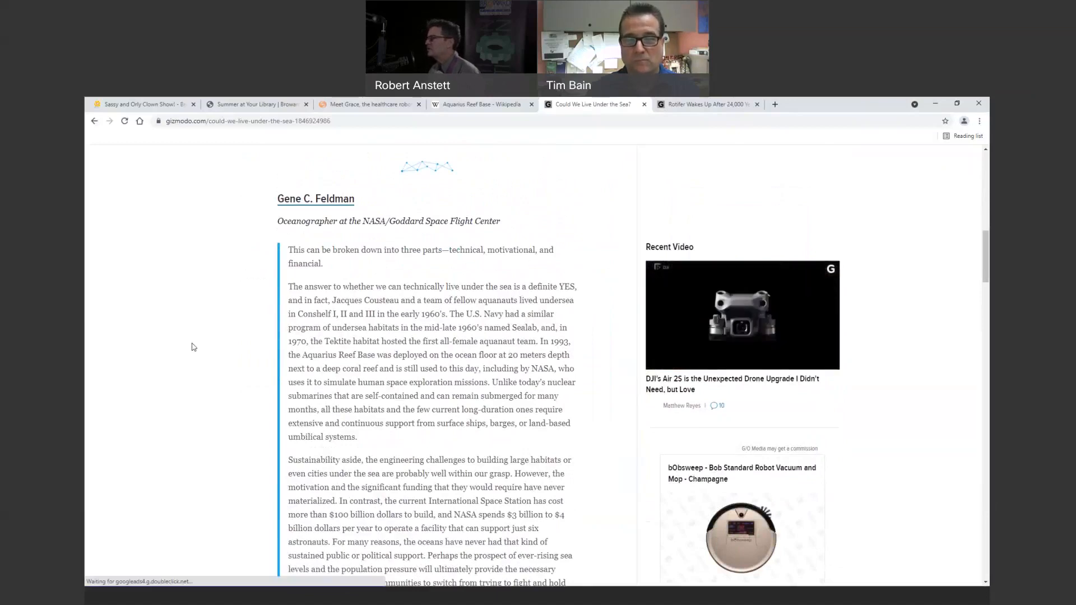
pyautogui.scroll(-3)
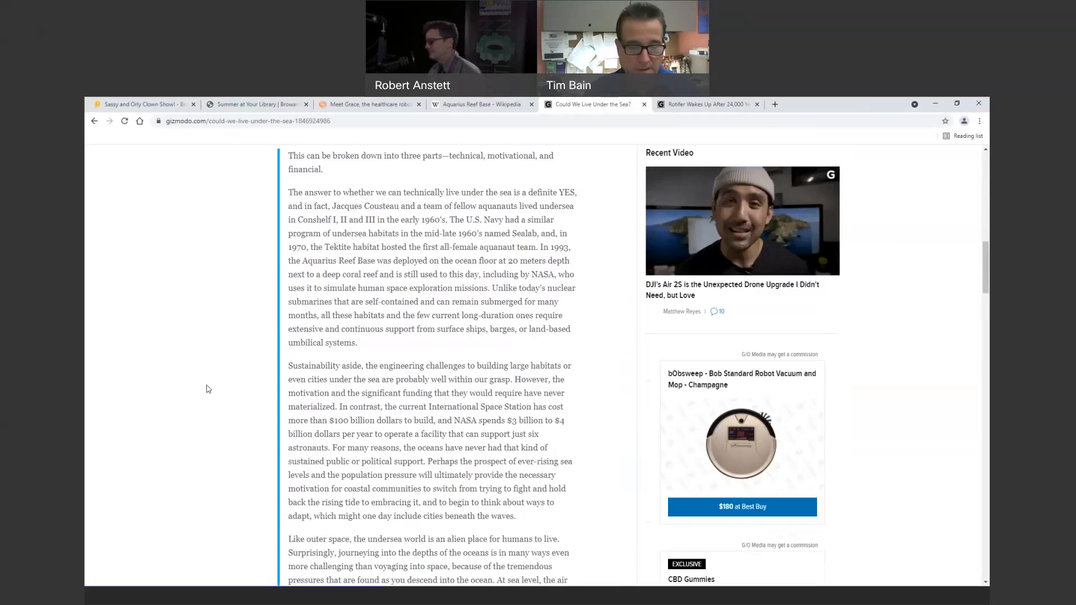
pyautogui.scroll(-3)
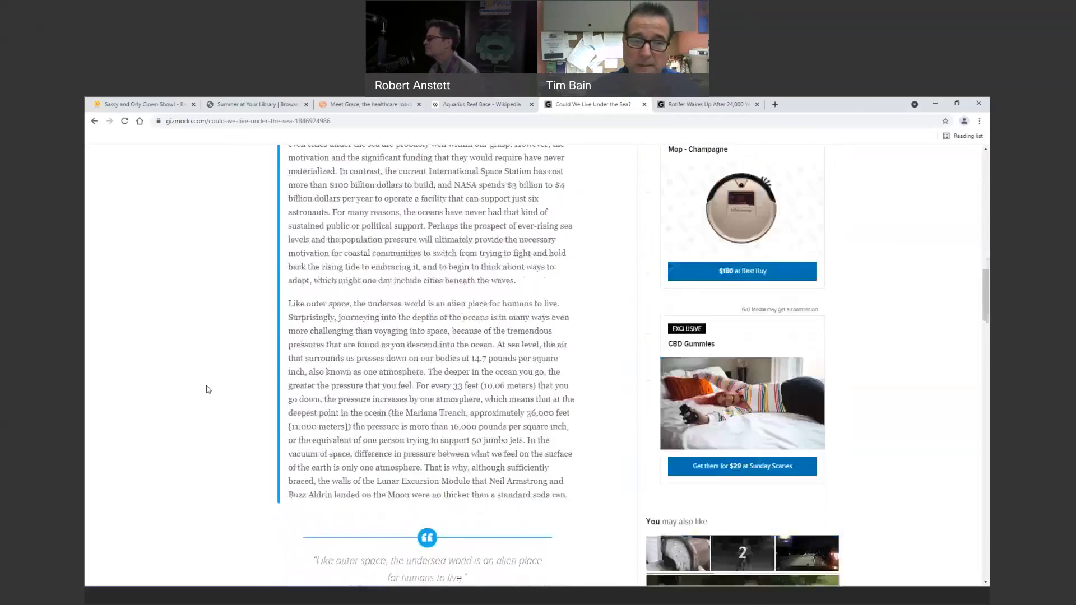
pyautogui.scroll(-3)
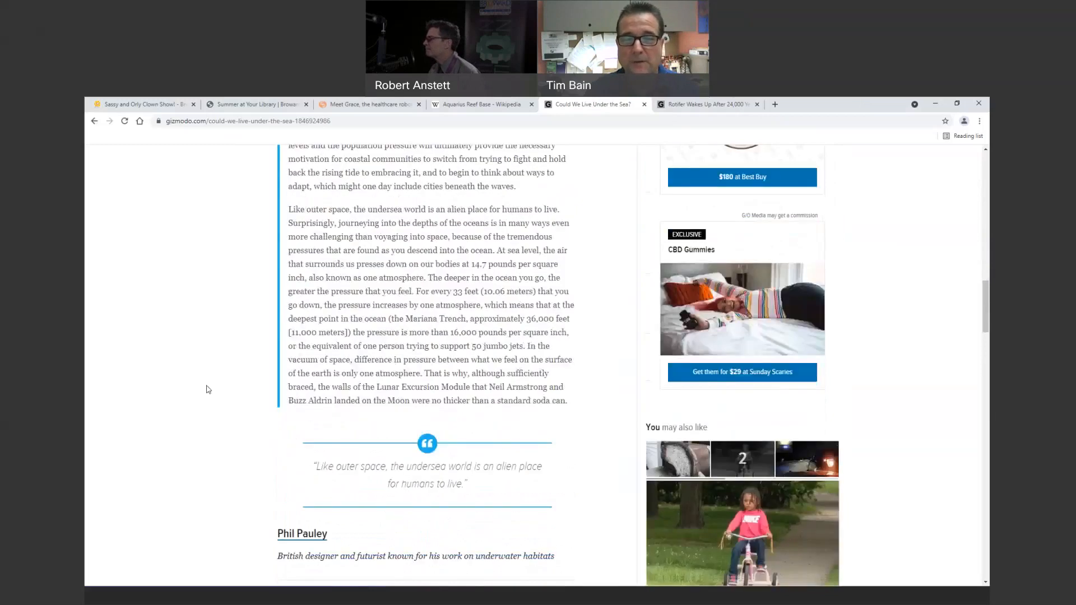
pyautogui.scroll(-3)
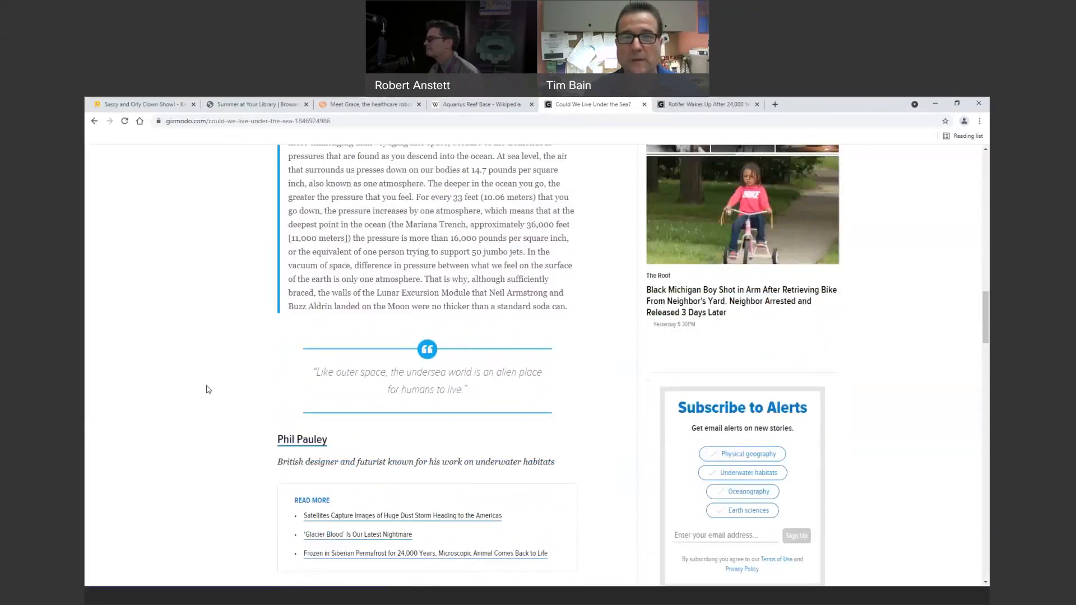
pyautogui.scroll(-3)
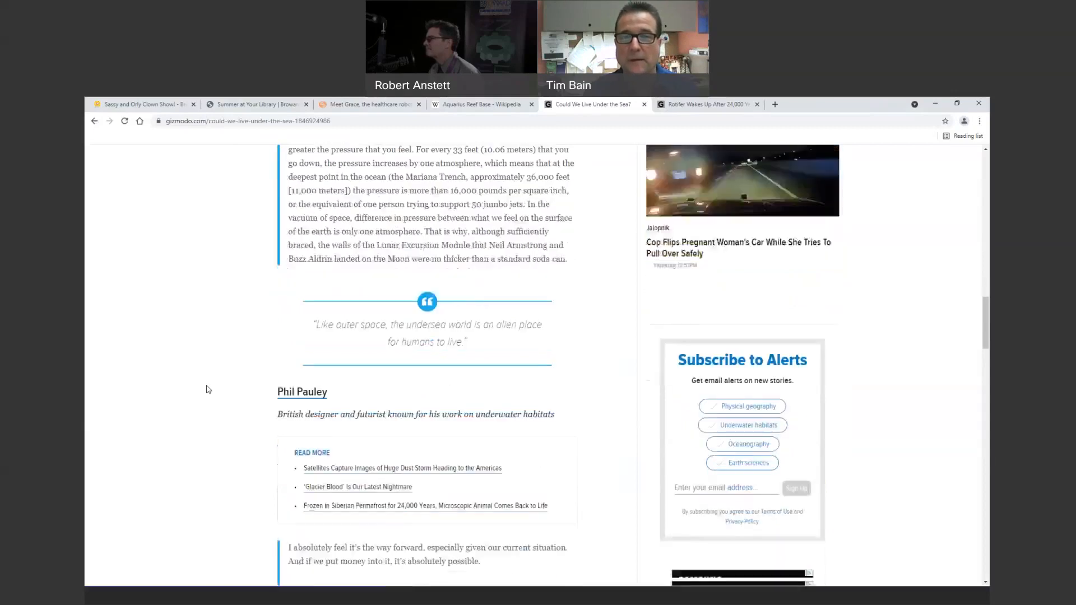
pyautogui.scroll(-3)
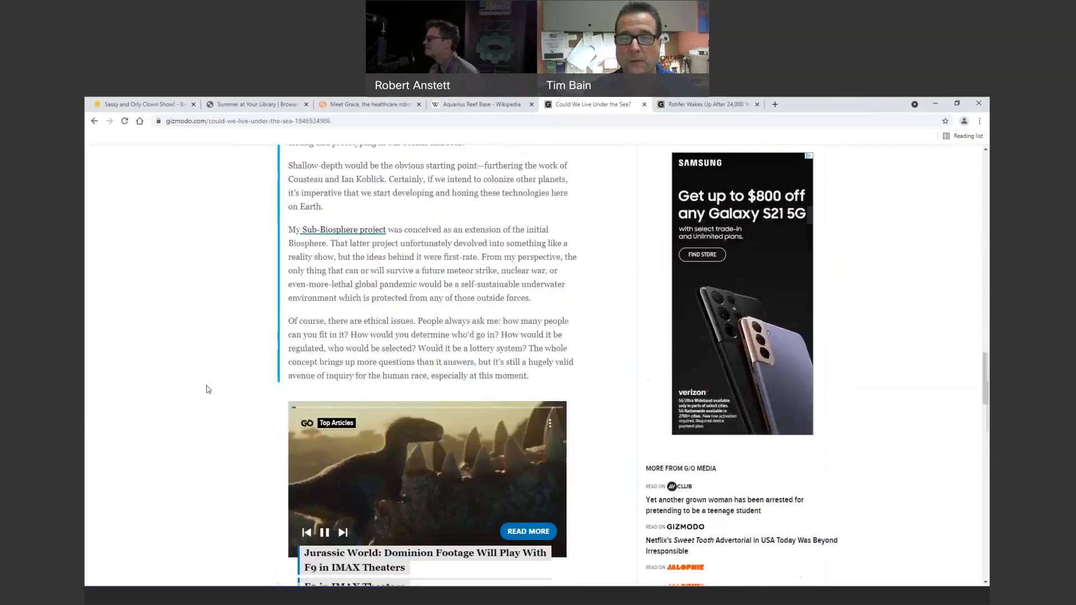
pyautogui.scroll(-3)
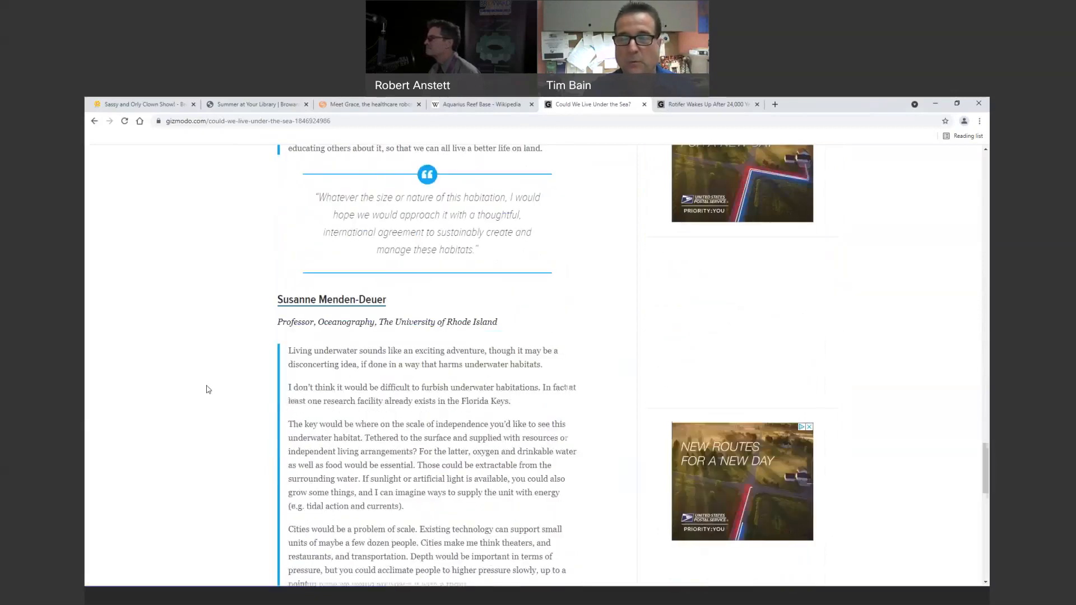
pyautogui.scroll(-3)
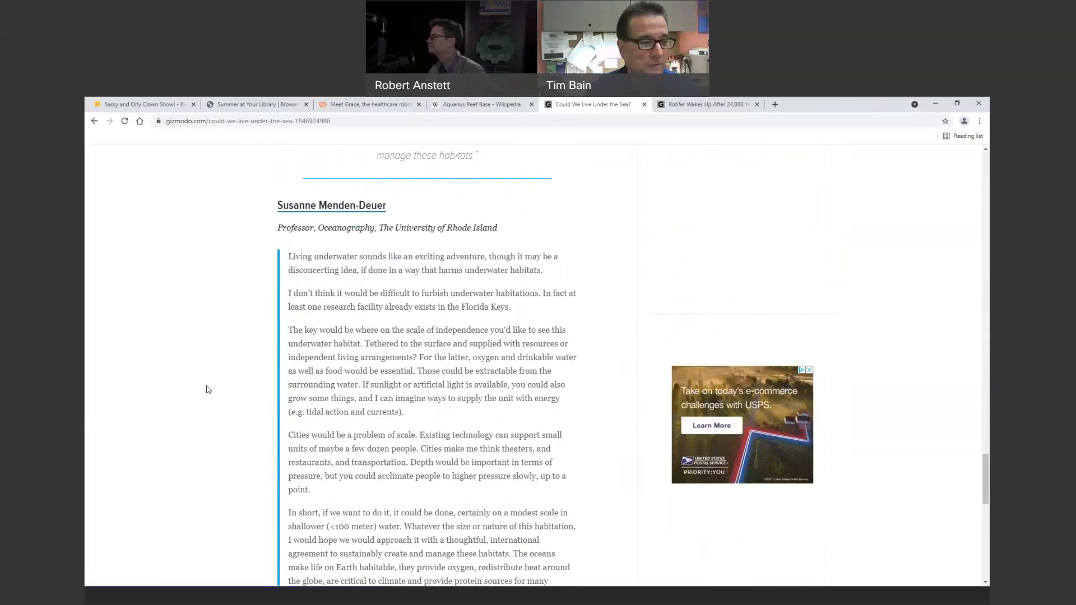
pyautogui.scroll(-3)
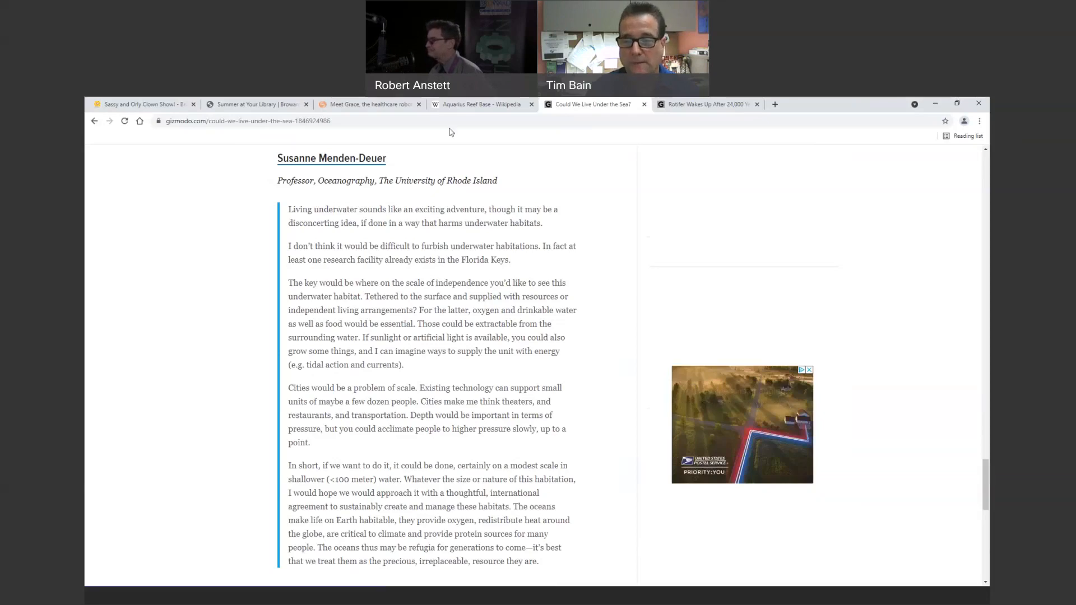
# Step: Switch to the 'Aquarius Reef Base - Wikipedia' tab showing its introduction and Purpose section
pyautogui.click(474, 104)
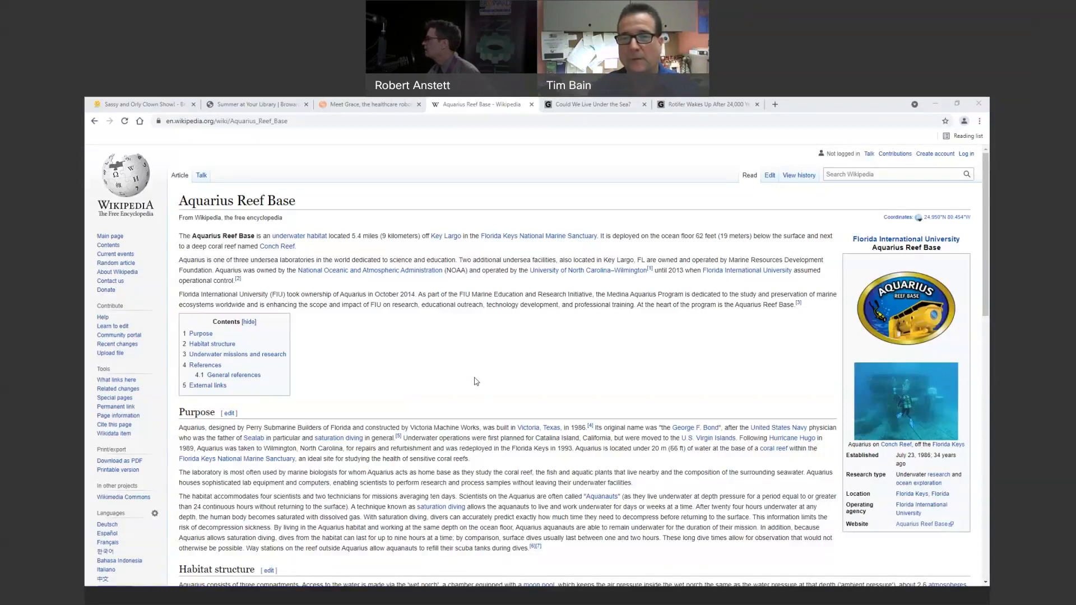
pyautogui.click(903, 401)
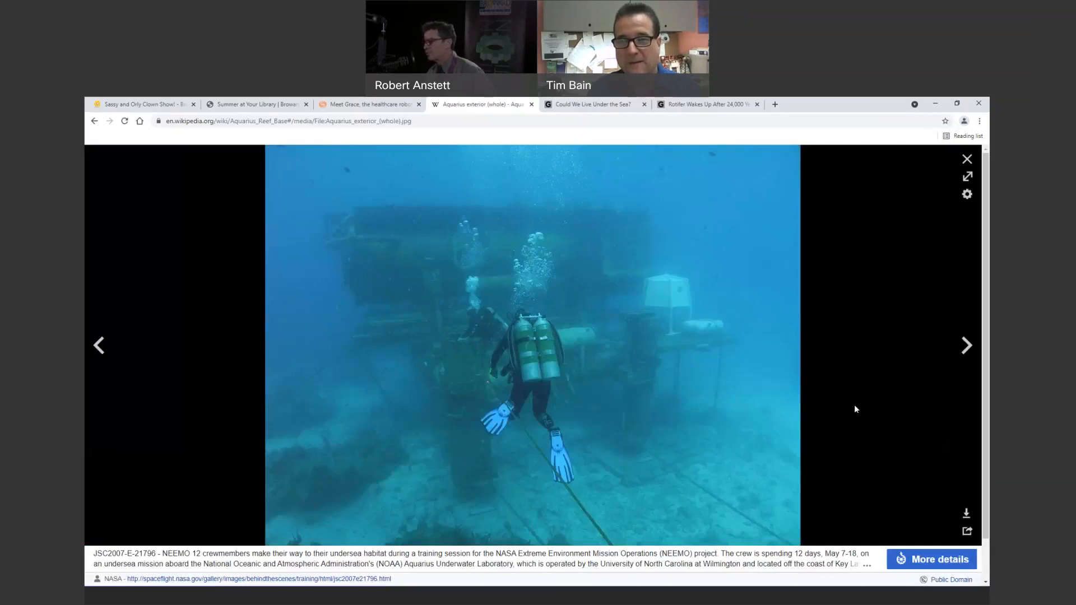
pyautogui.moveTo(859, 447)
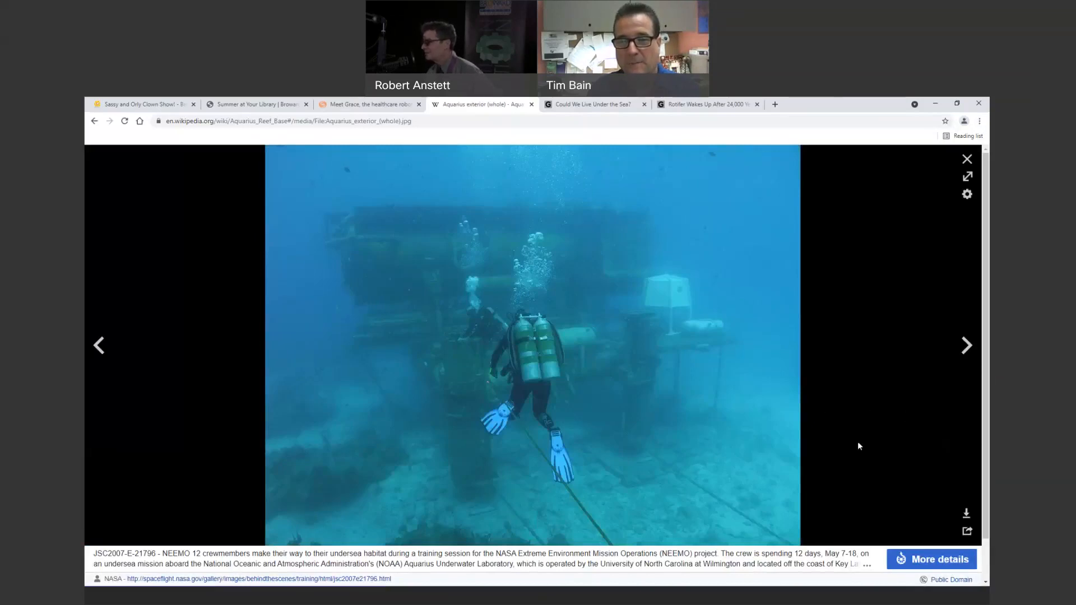
pyautogui.moveTo(940, 157)
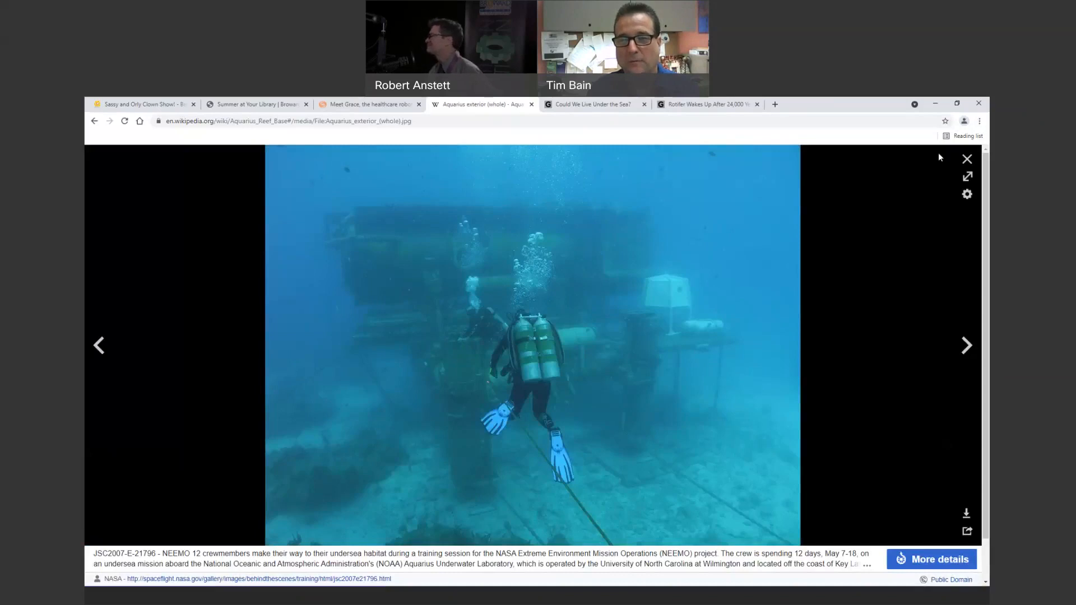
pyautogui.moveTo(967, 160)
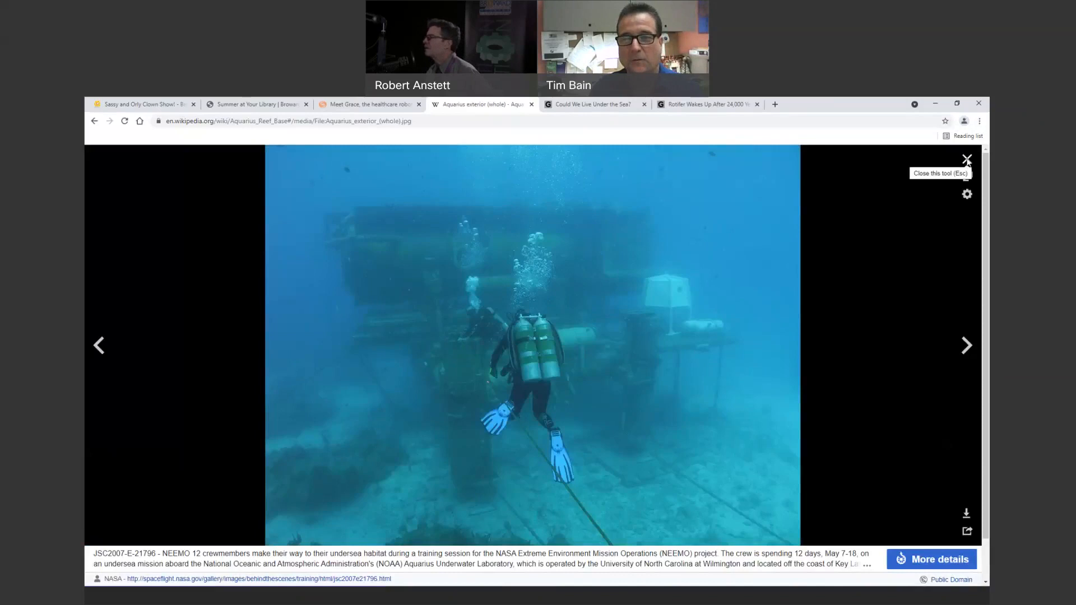
pyautogui.click(967, 160)
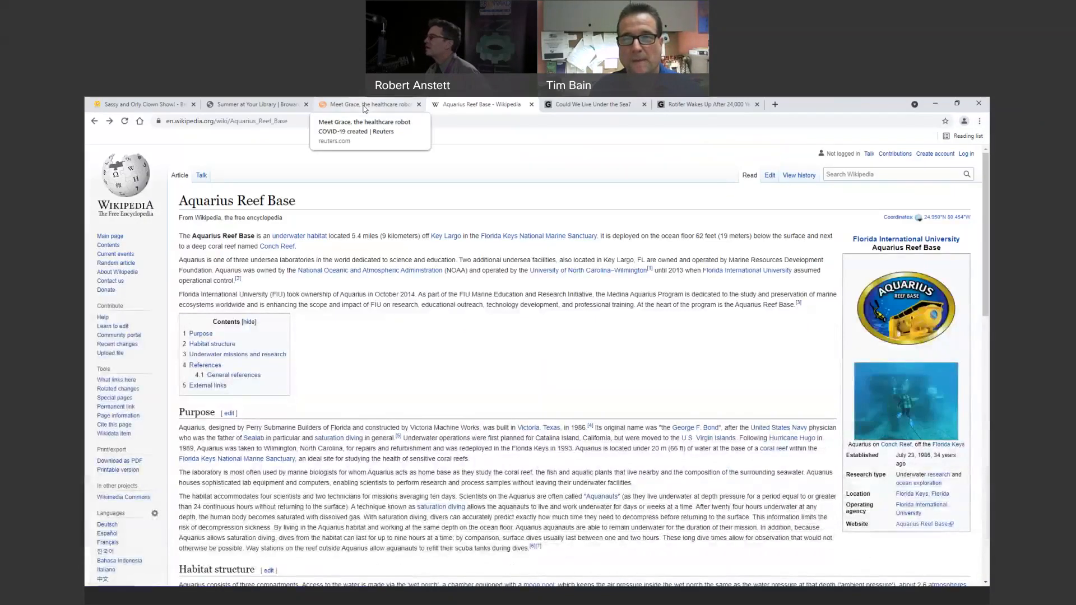
# Step: Open the Reuters 'Meet Grace' tab and scroll past Hanson's quotes to the photo gallery
pyautogui.click(367, 104)
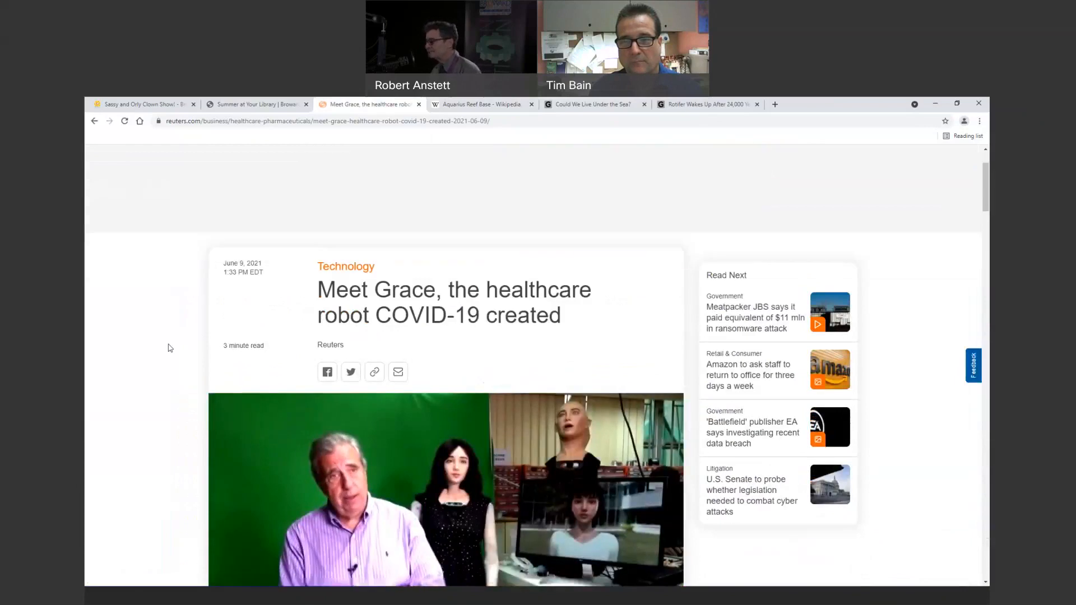
pyautogui.scroll(-3)
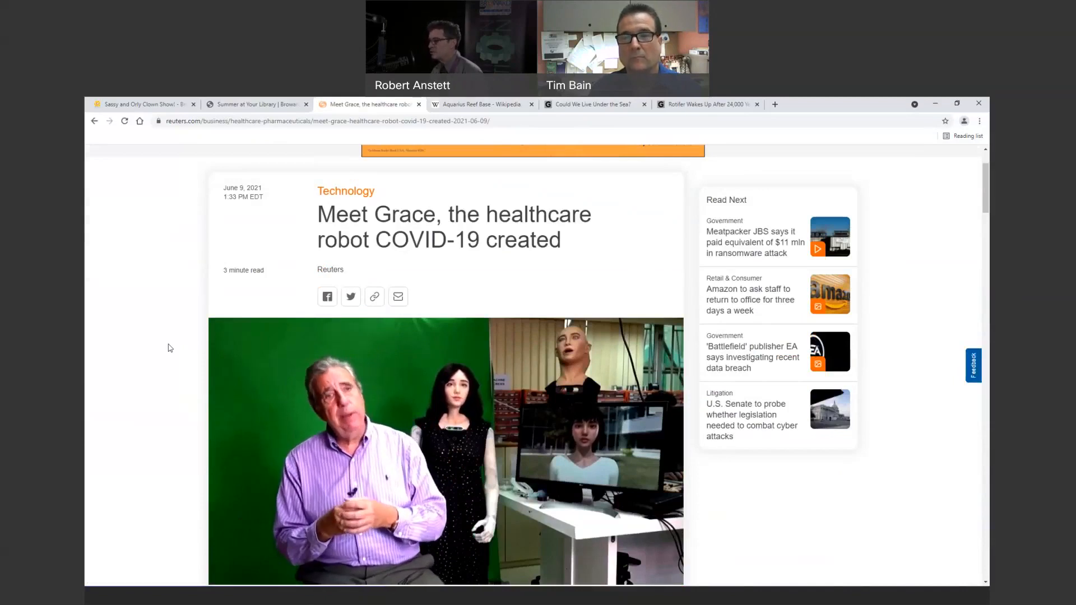
pyautogui.scroll(-3)
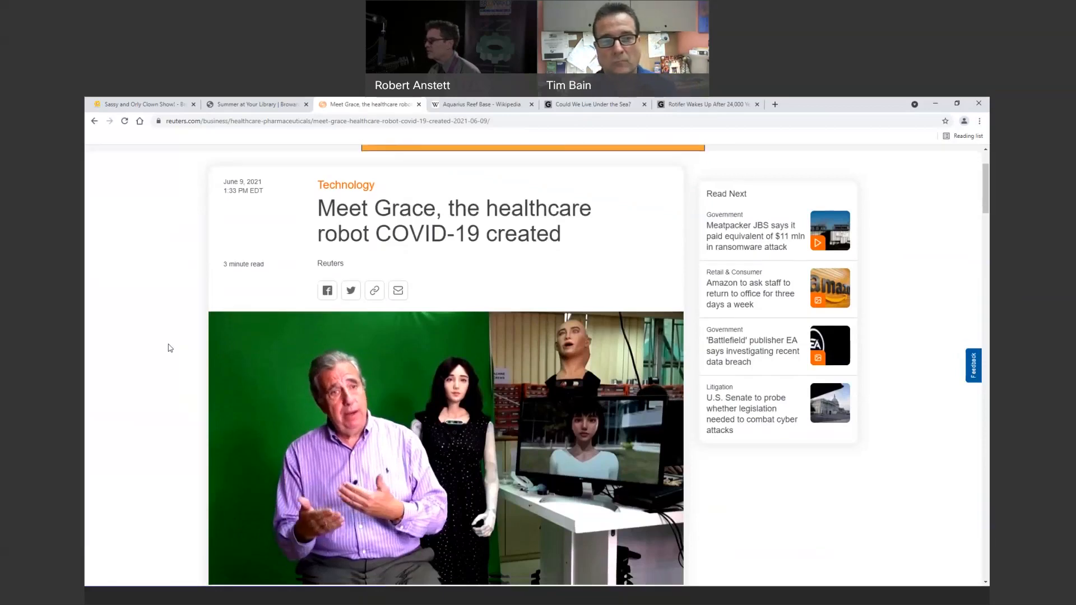
pyautogui.scroll(-3)
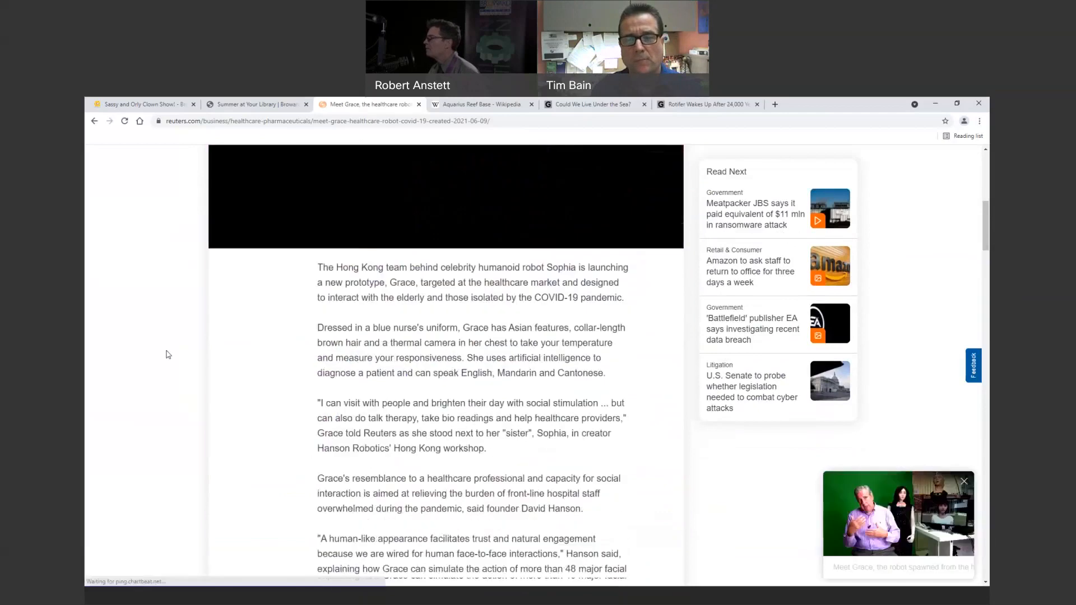
pyautogui.scroll(-3)
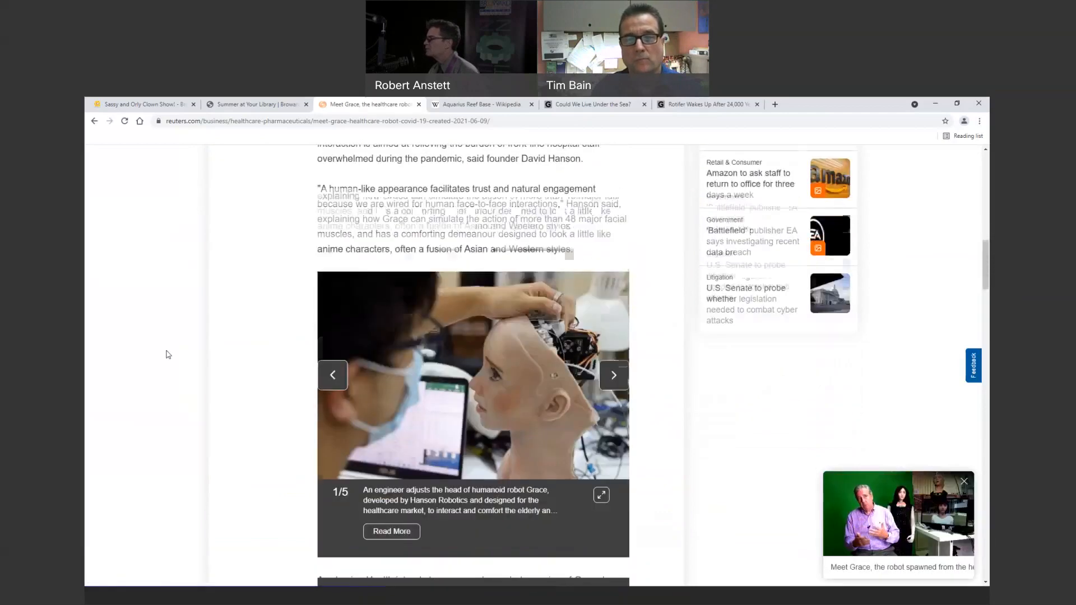
pyautogui.scroll(-3)
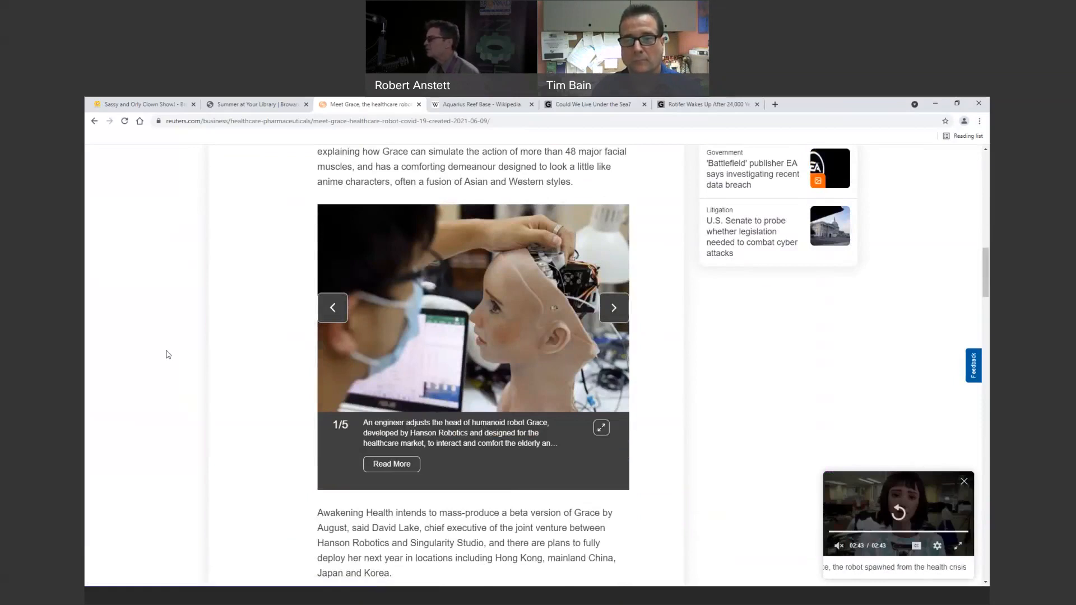
pyautogui.scroll(-3)
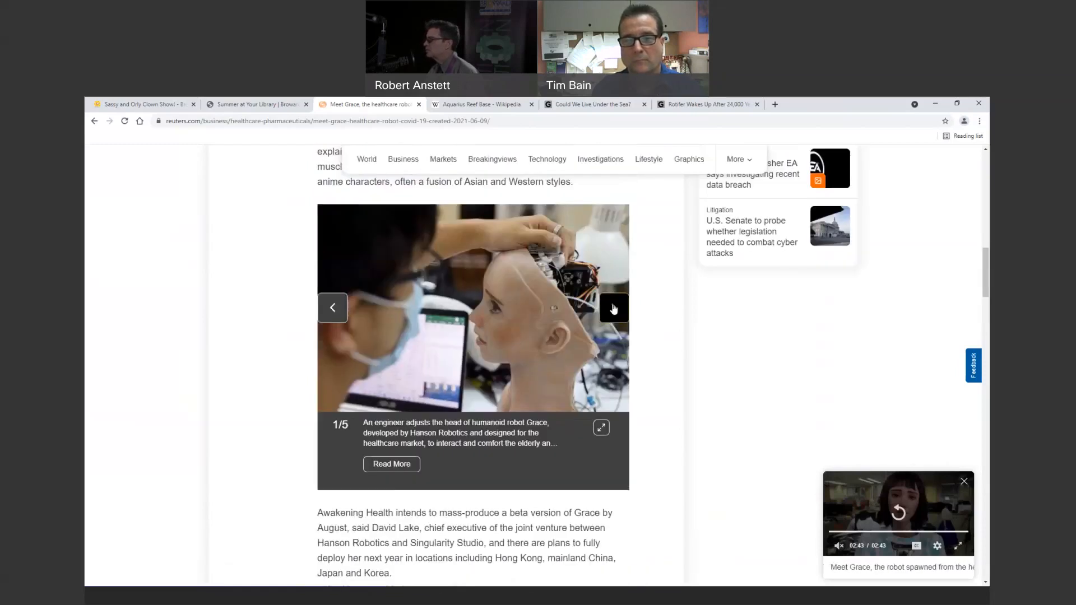
# Step: Advance the Grace gallery to photo 4 of 5, then scroll back up to the video
pyautogui.click(614, 308)
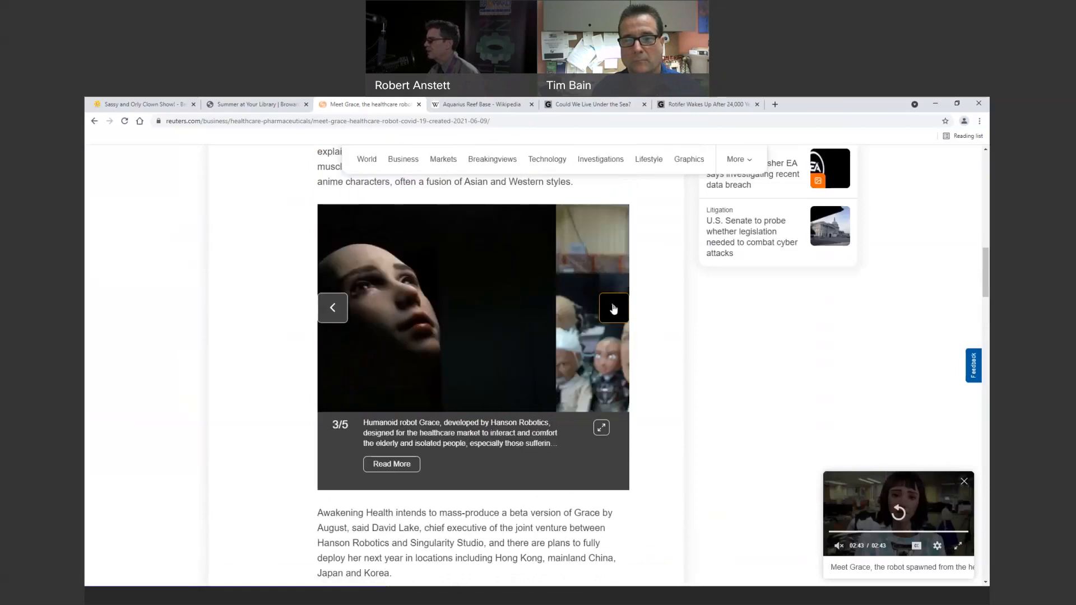
pyautogui.click(613, 308)
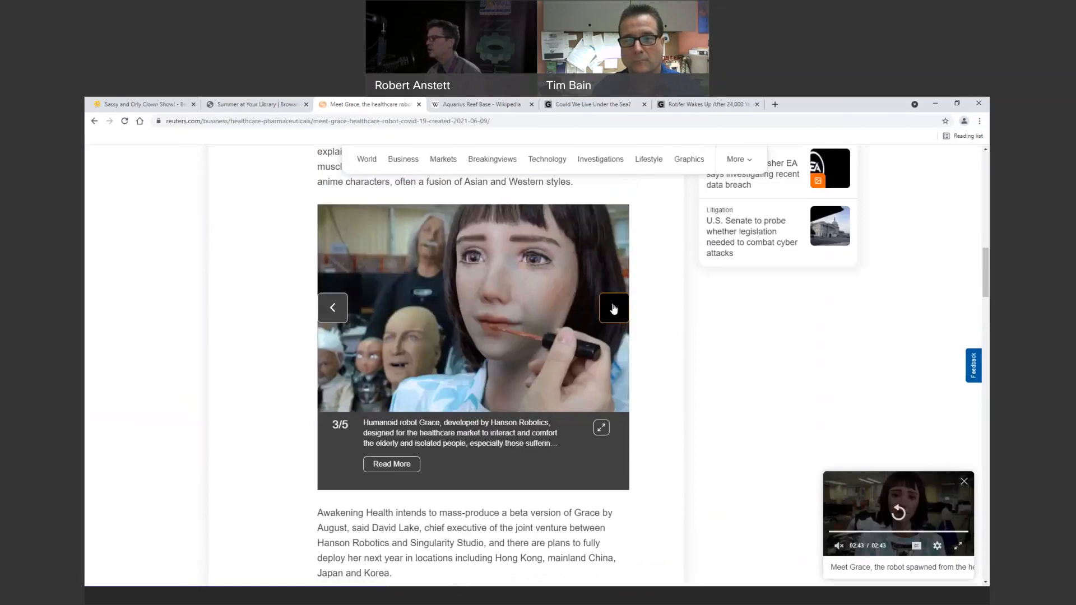
pyautogui.click(613, 308)
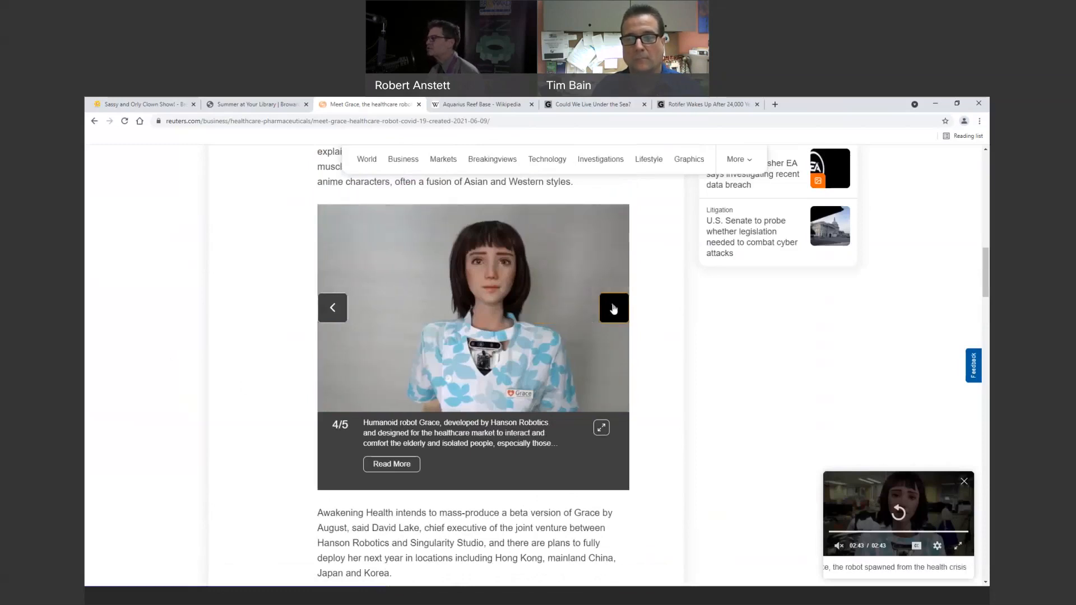
pyautogui.moveTo(290, 344)
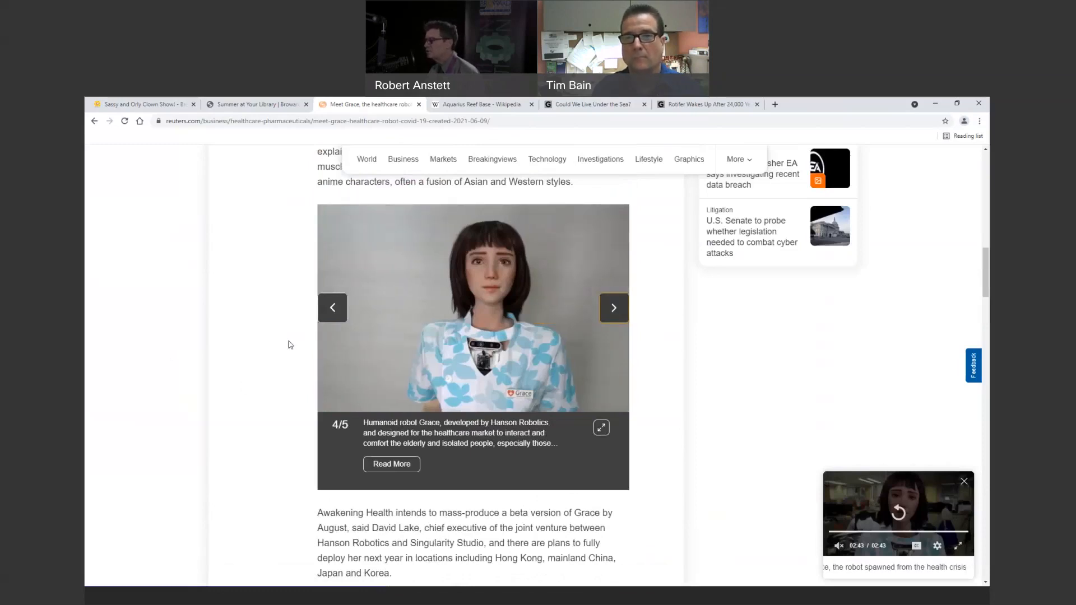
pyautogui.scroll(3)
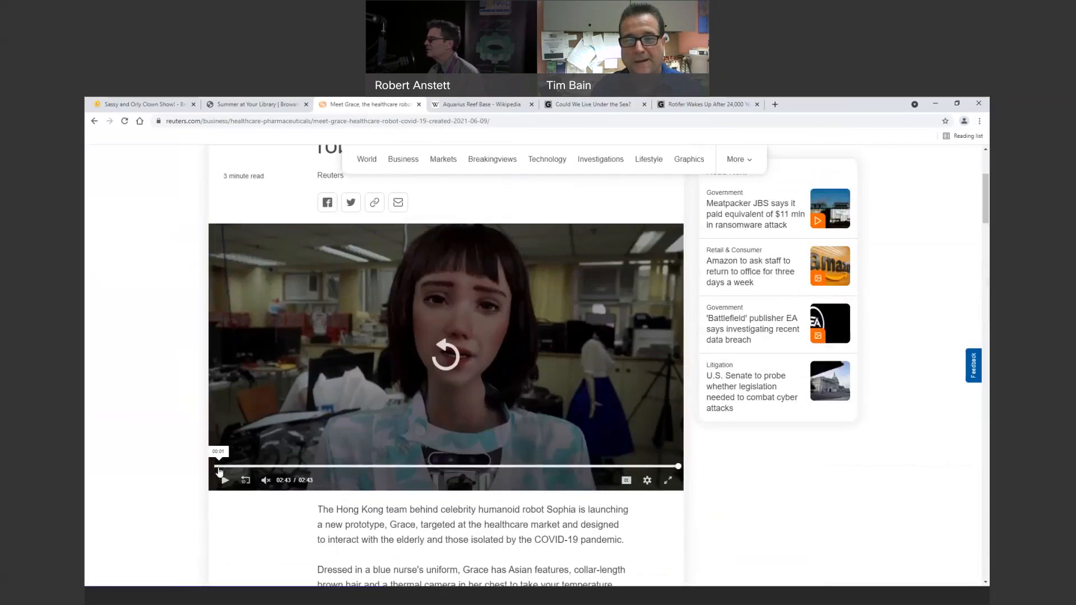
# Step: Replay the Grace robot video nearly to the end, then open the 'Summer at Your Library' tab
pyautogui.click(226, 480)
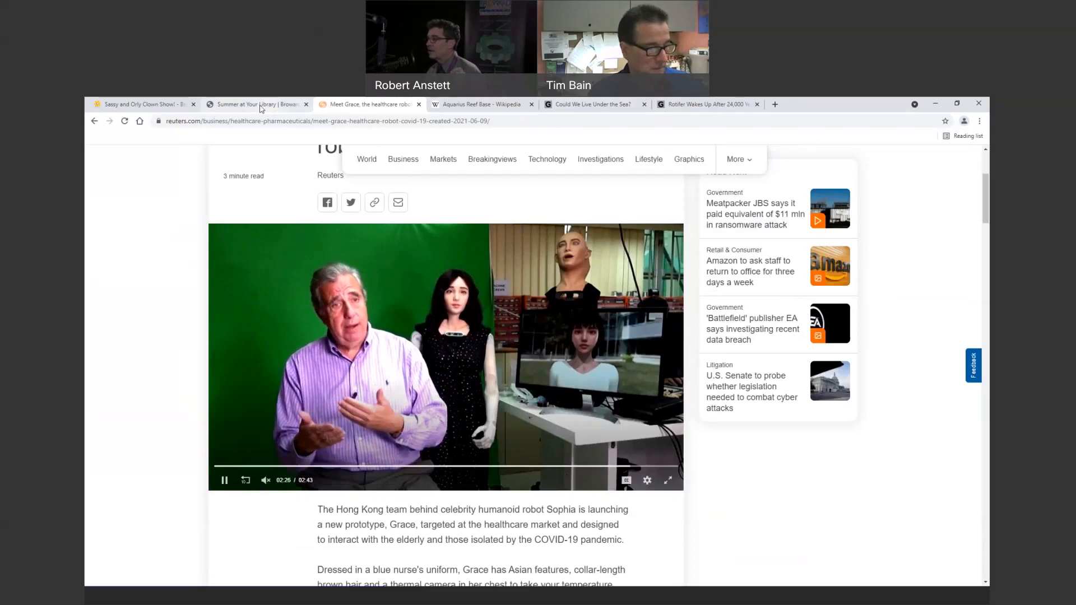
pyautogui.click(257, 104)
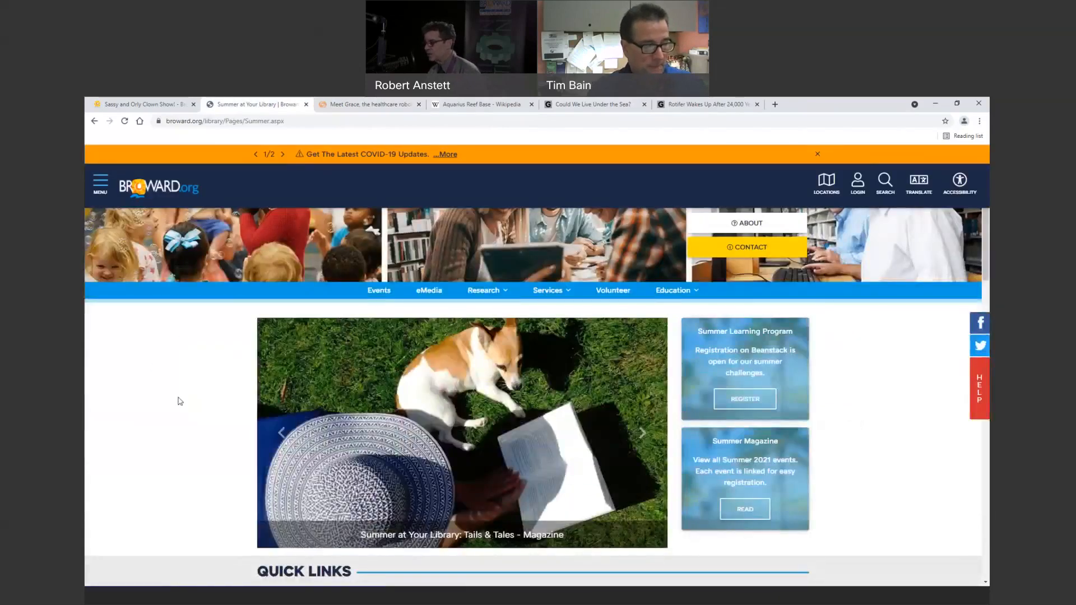
pyautogui.click(283, 154)
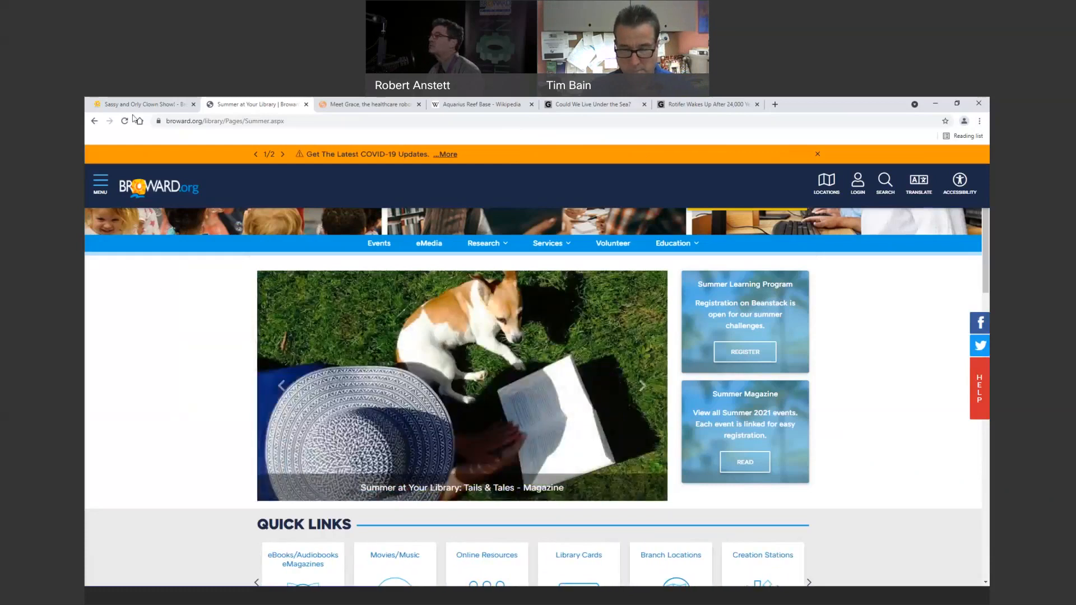
pyautogui.click(140, 104)
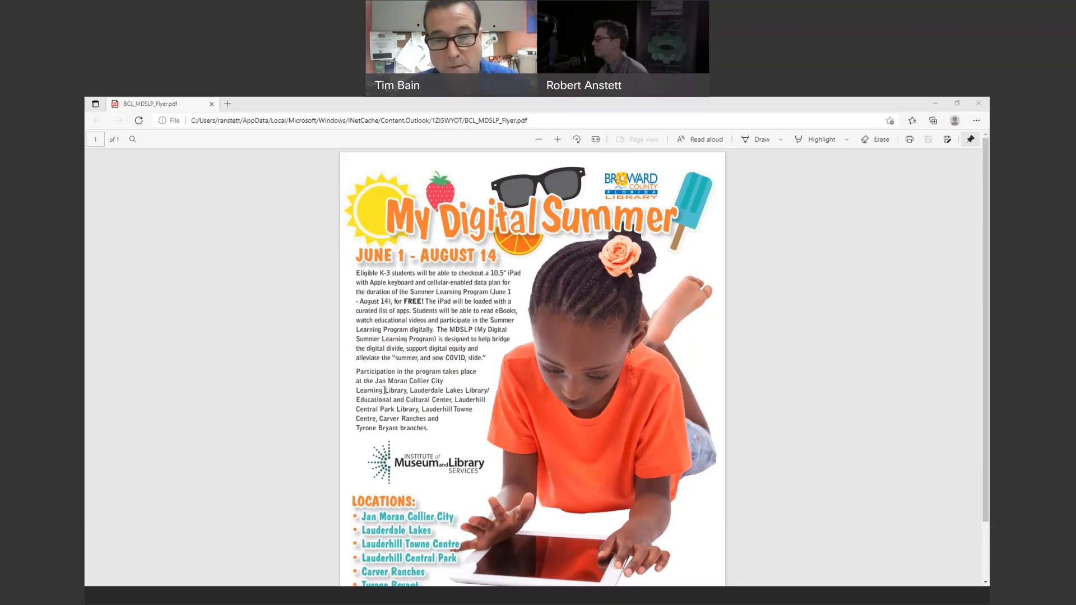
# Step: Scroll BCL_MDSLP_Flyer.pdf to the locations list and DLIS Florida CARES Act funding note
pyautogui.scroll(-3)
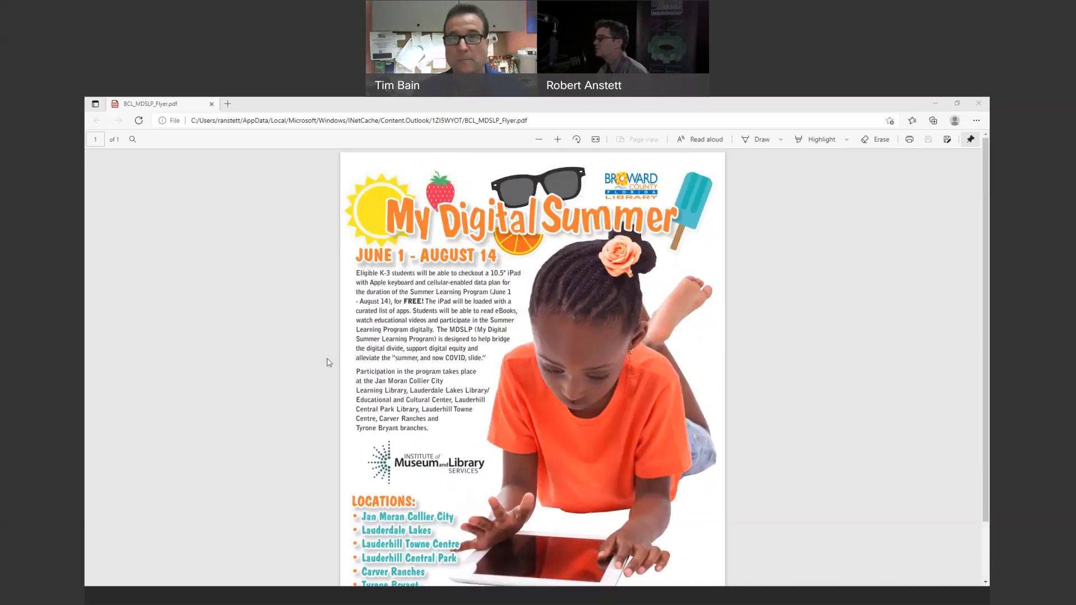
pyautogui.moveTo(316, 322)
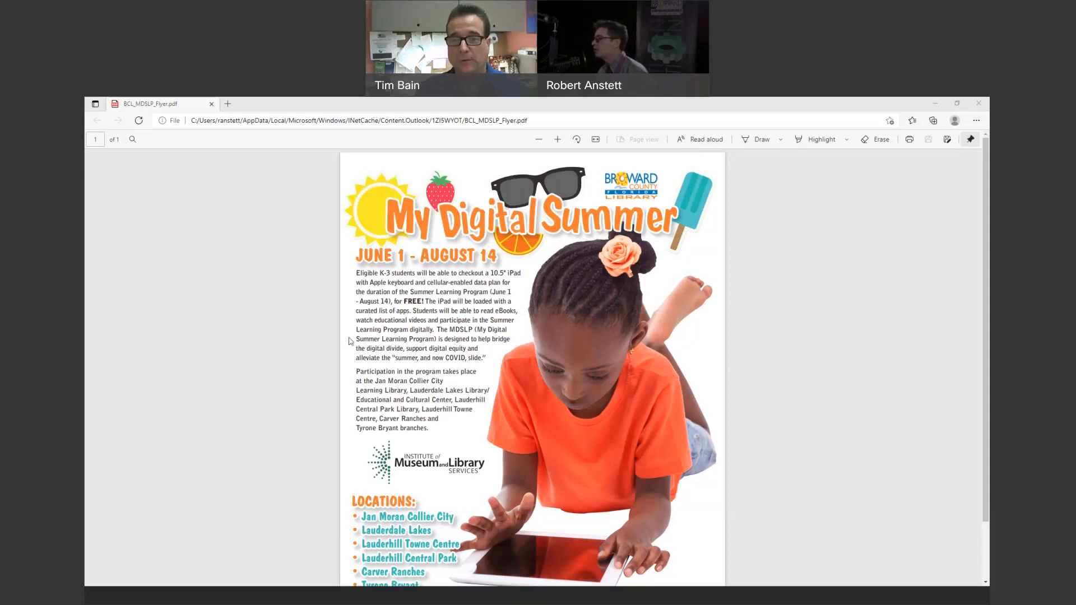
pyautogui.scroll(-3)
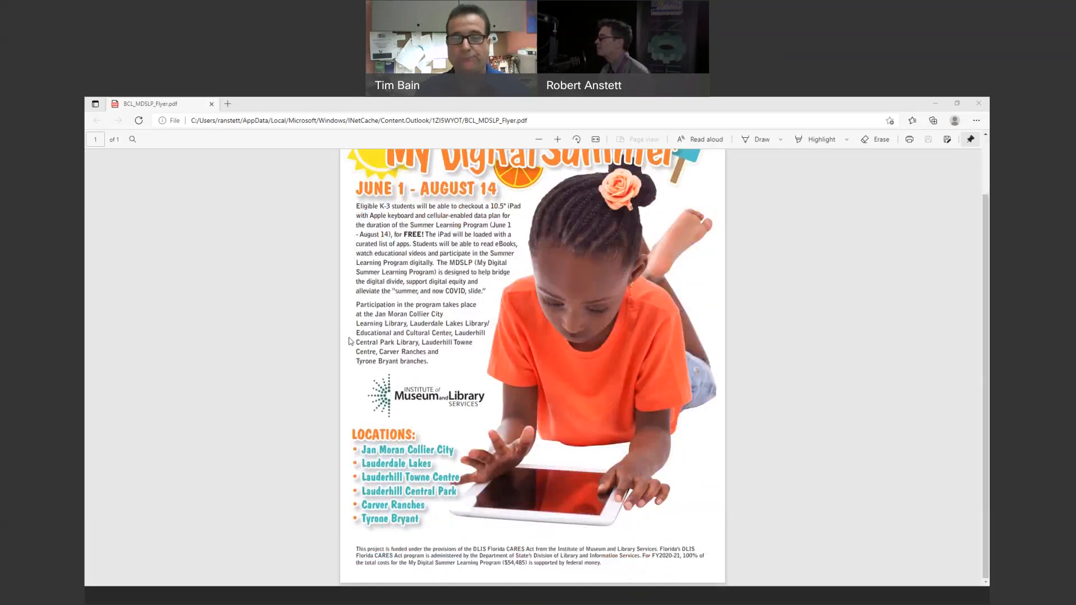